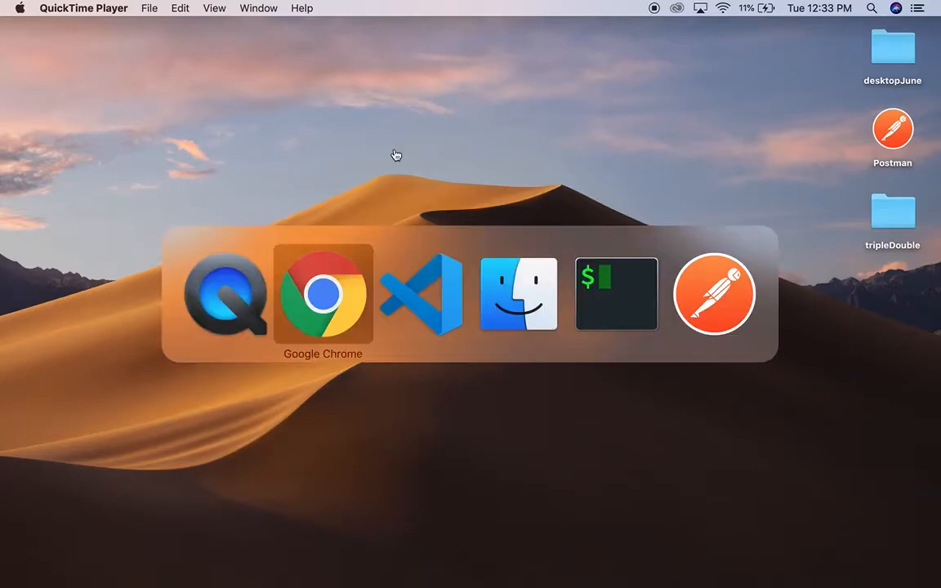
Bring Visual Studio Code to the front, showing 31.nextPermutation.js
click(422, 294)
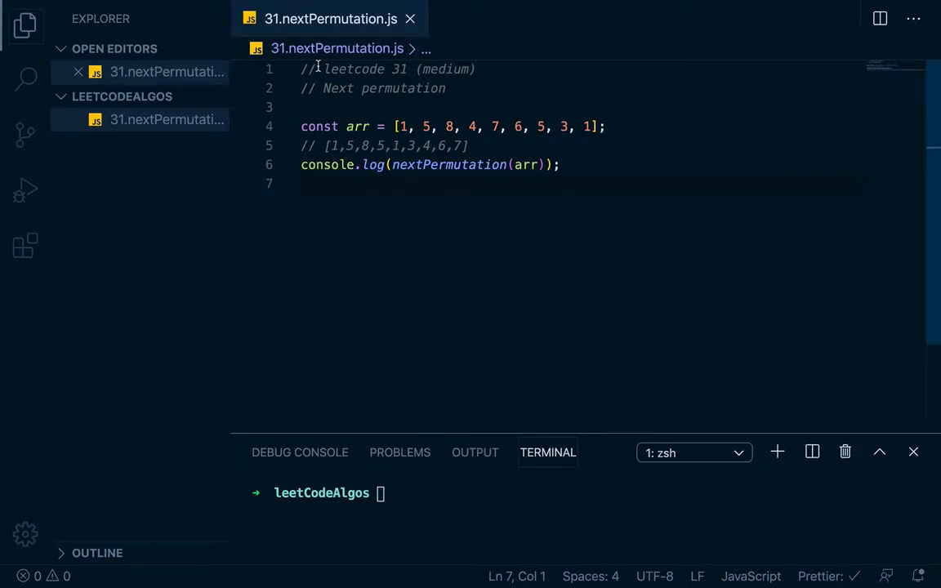
Hide the Explorer sidebar and sketch a scratch example array above the test array
click(24, 26)
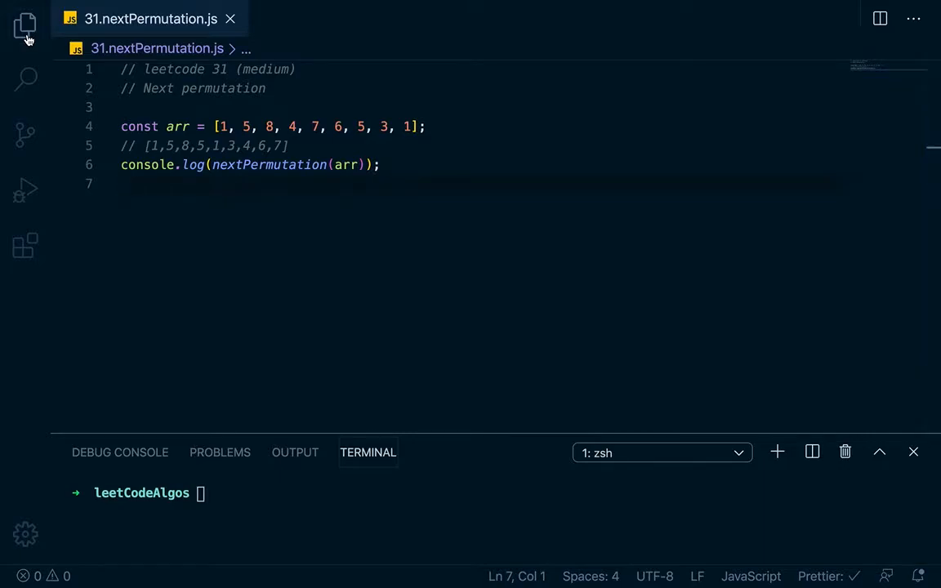
click(121, 163)
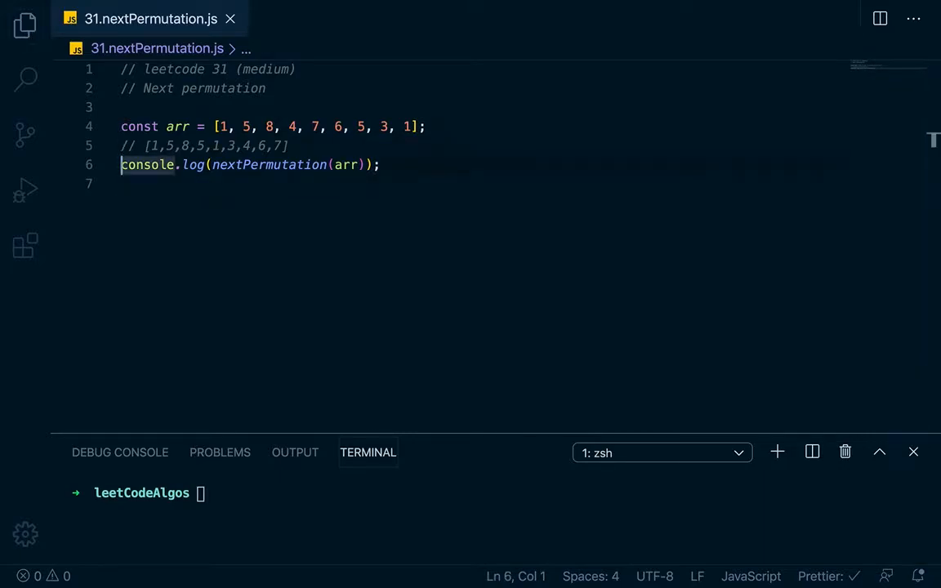
key(Enter)
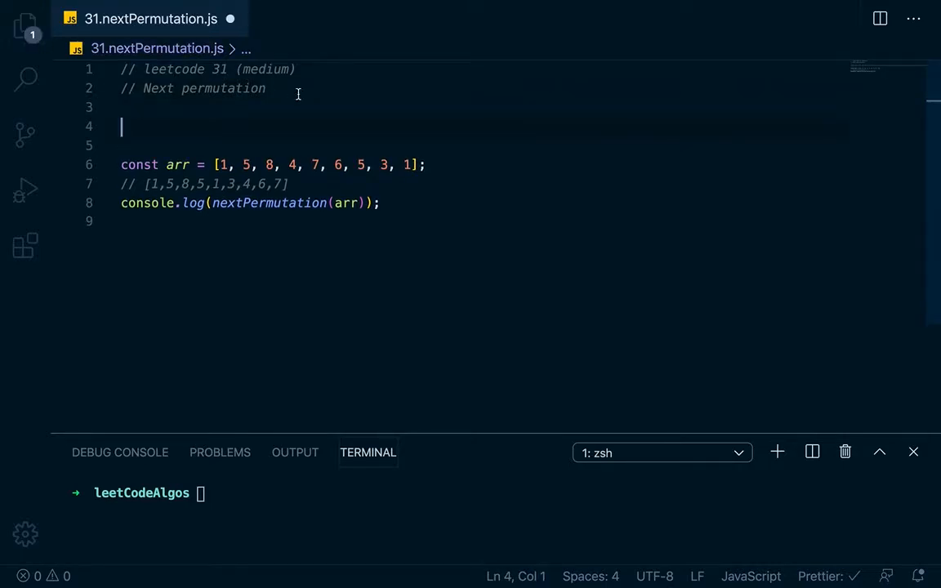
click(423, 163)
text([1,)
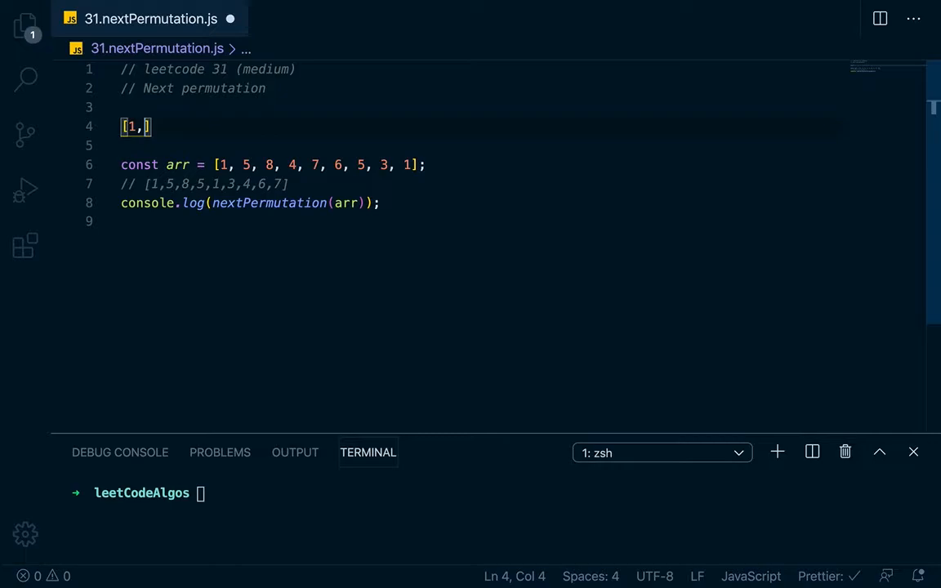
text(3,4)
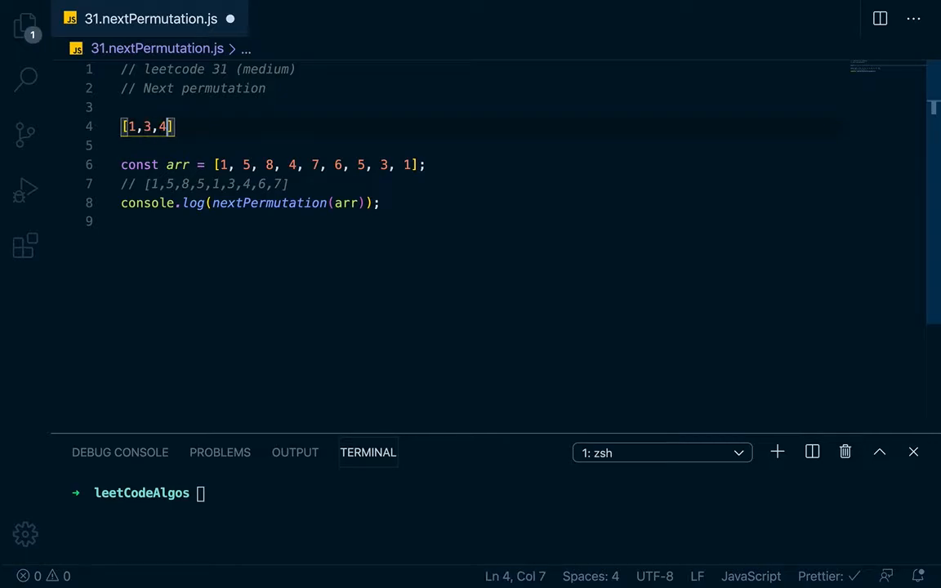
text(2)
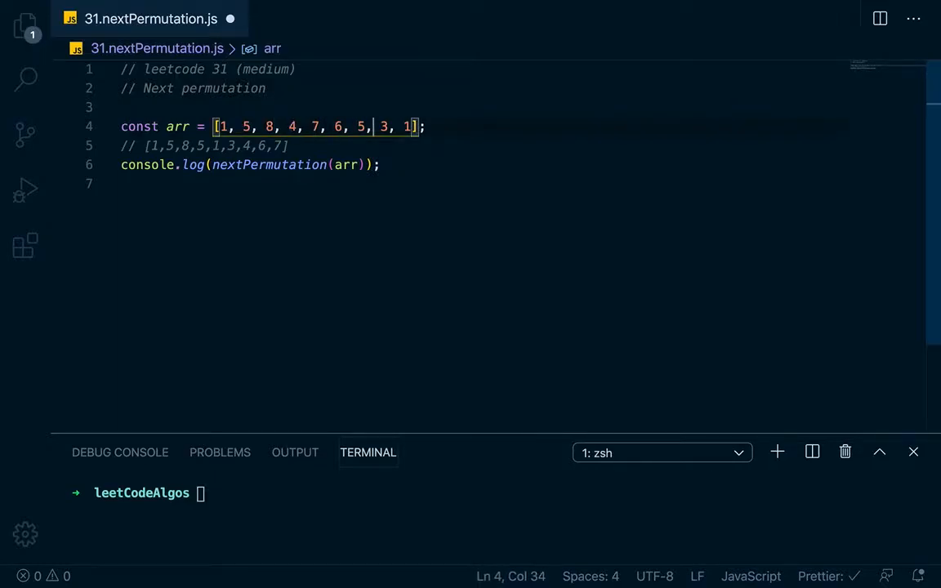
Add outline comments: find the peak number, next largest number right of the peak
click(268, 89)
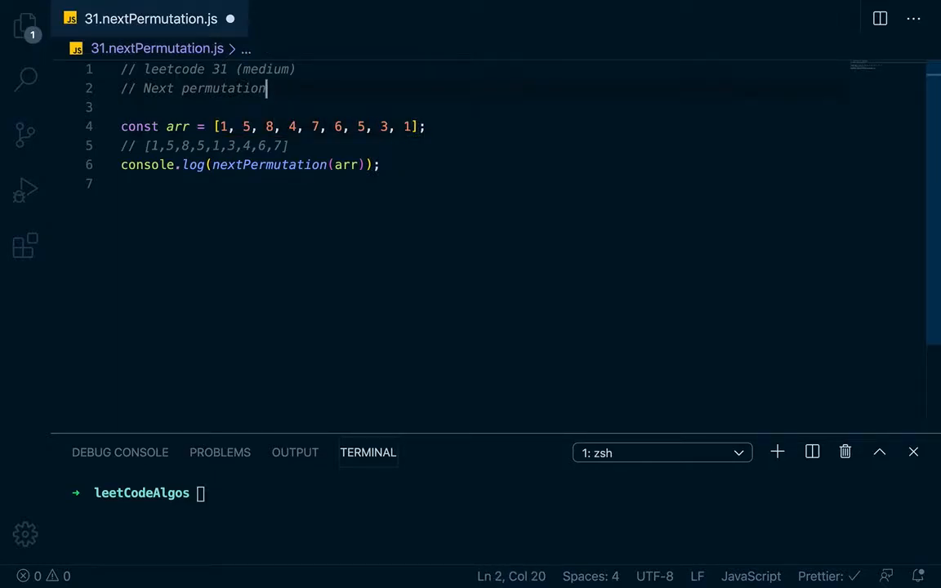
key(Enter)
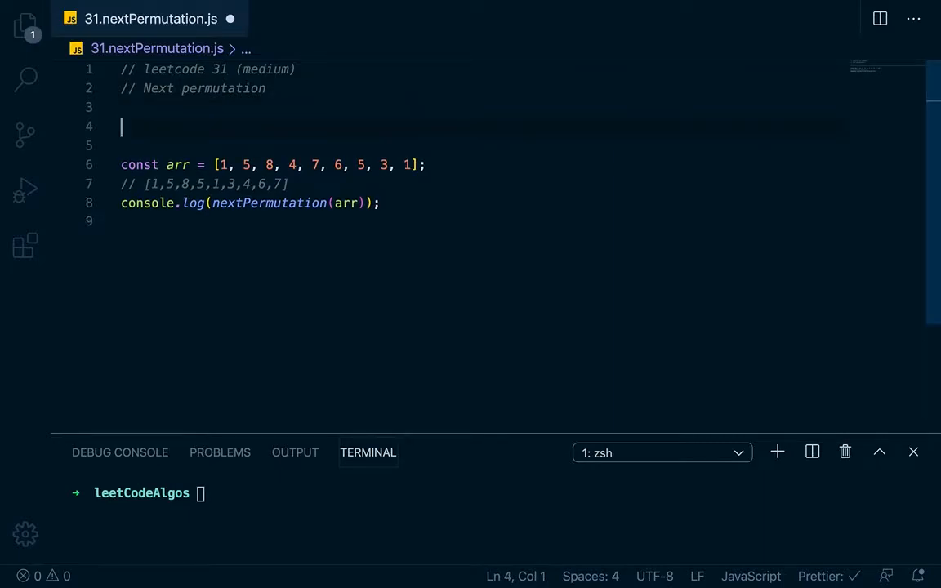
text(// fin)
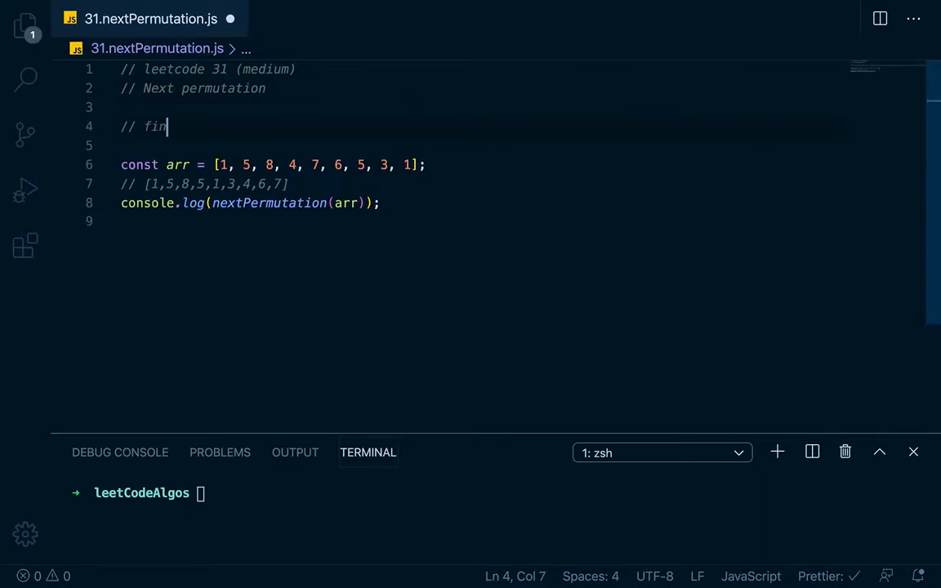
text(d the peak number)
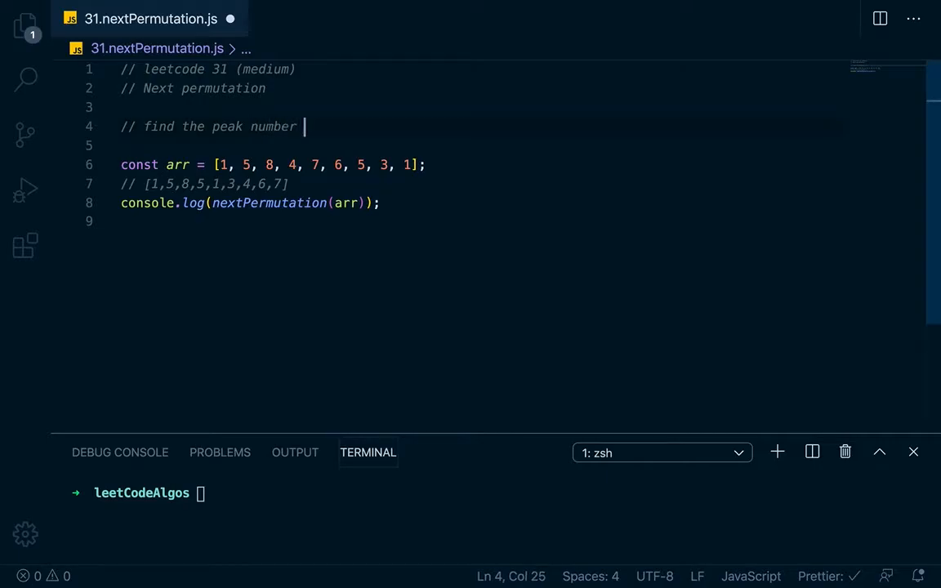
text(// next)
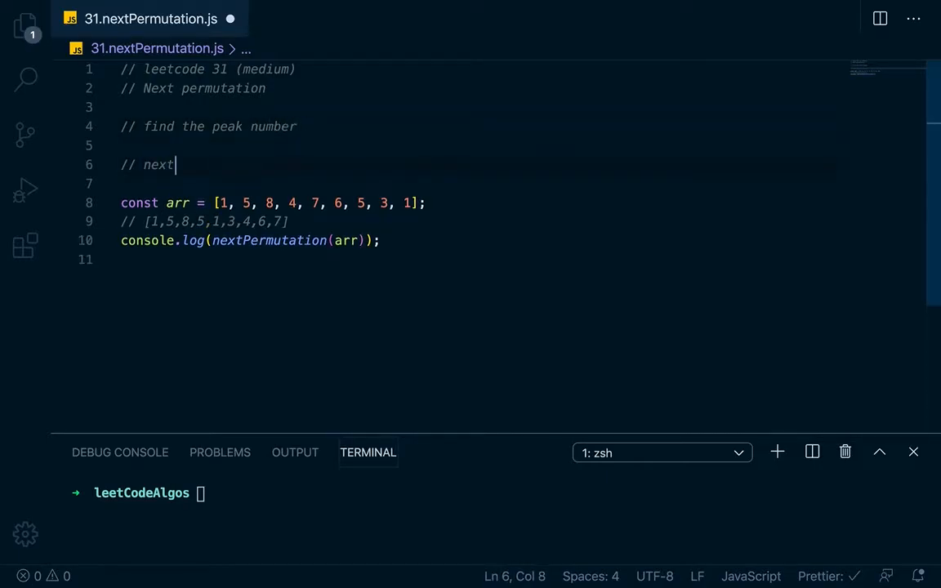
text(largest number to the right of the)
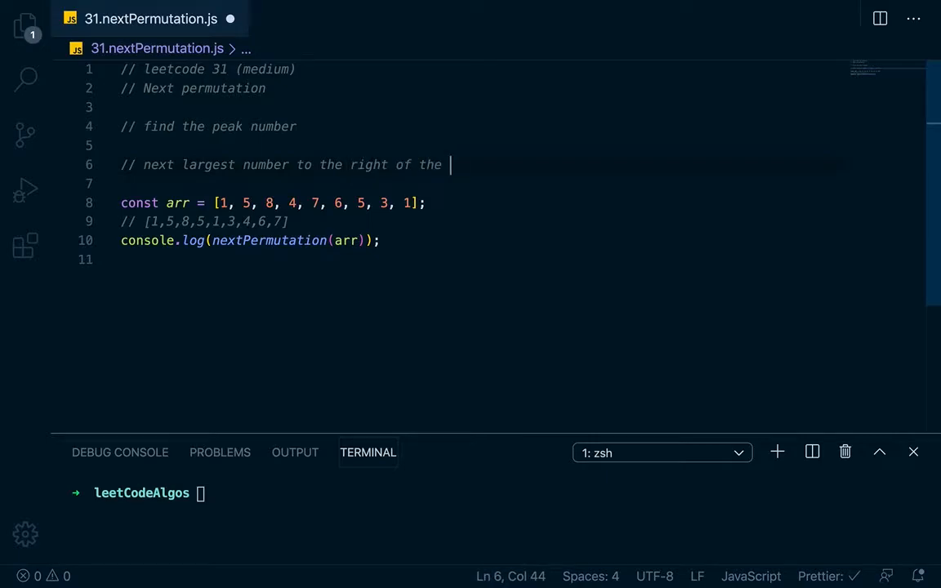
text(peak)
text(// reverse)
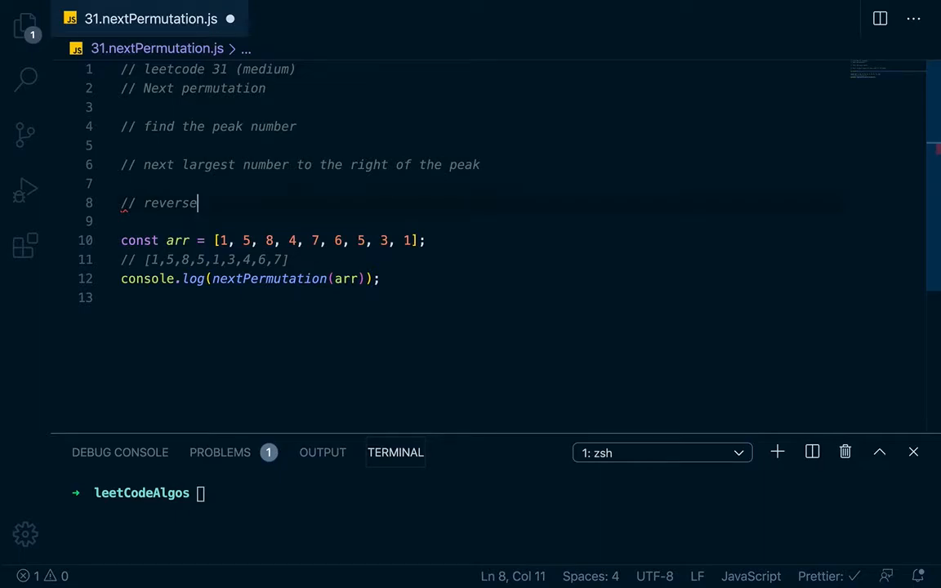
Add outline comments: flip peak - 1, and reverse from peak to end of arr
text(flip)
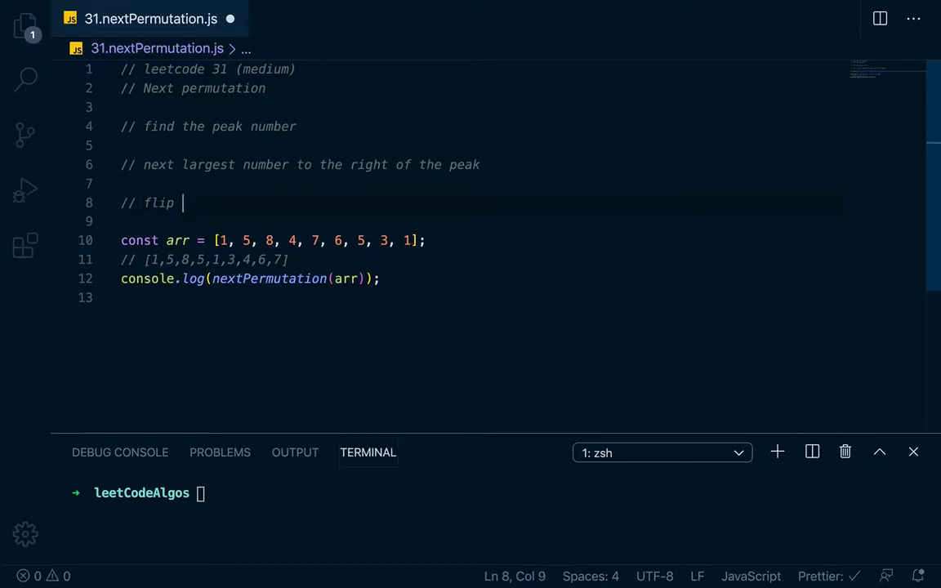
text(peak - 1 and largest number to right of)
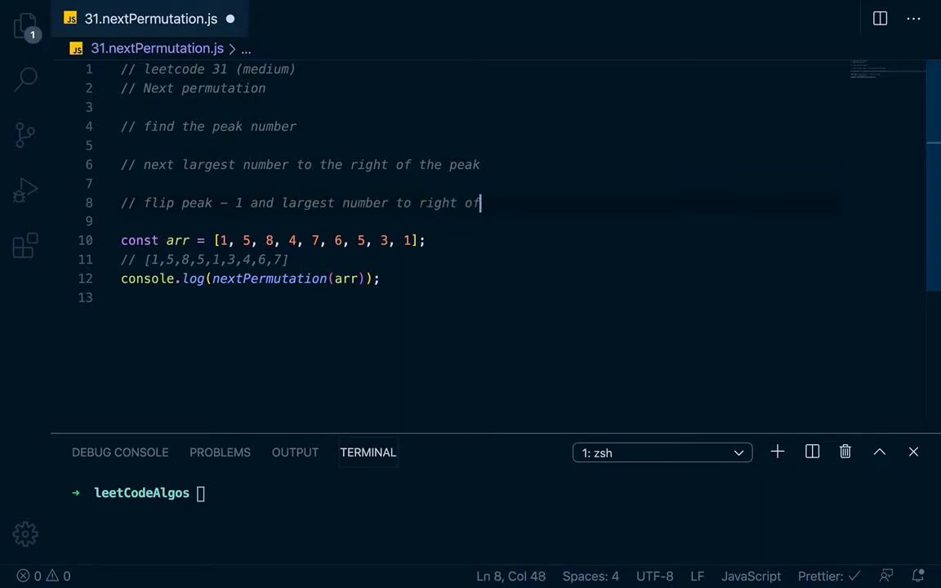
text(peak)
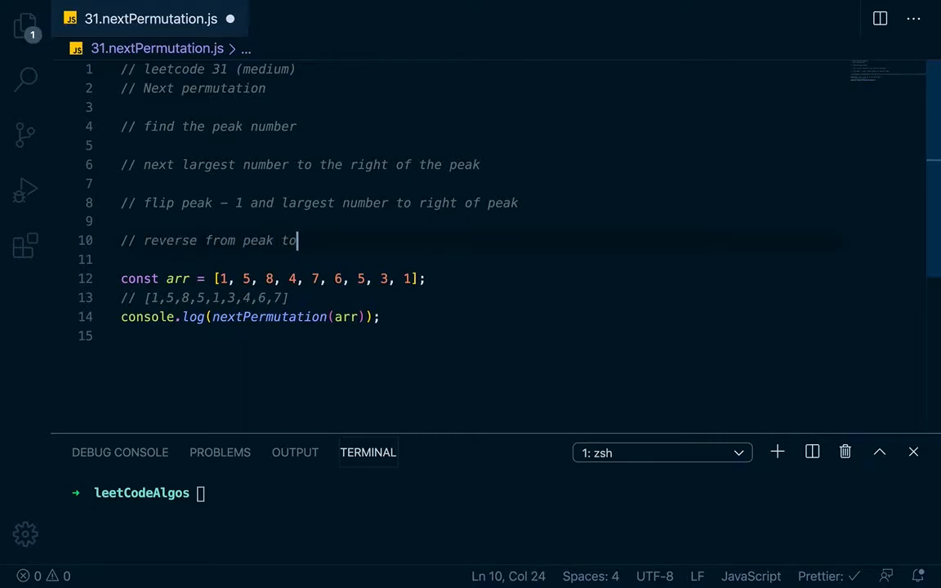
text(end of arr)
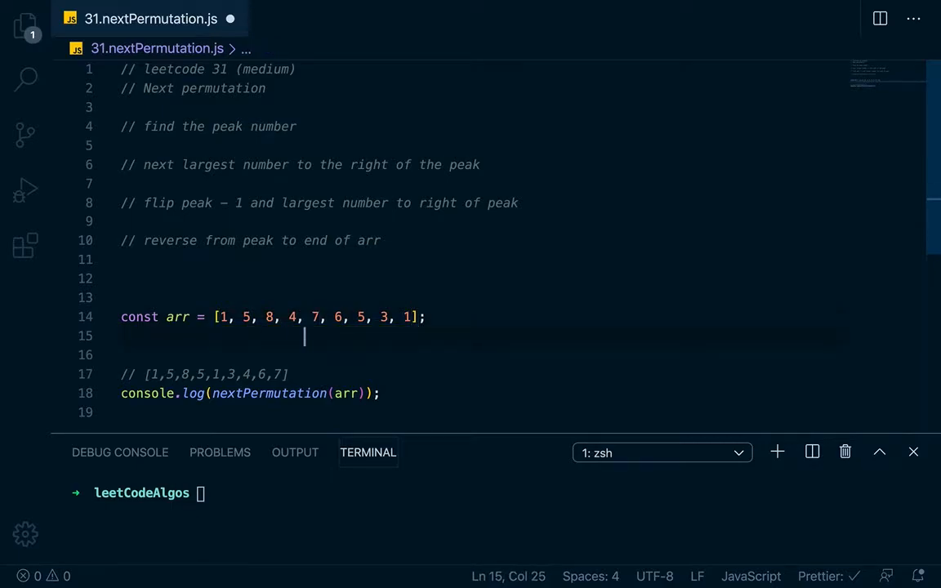
Sketch temporary p, -1, s and e markers beneath the test array
text(p)
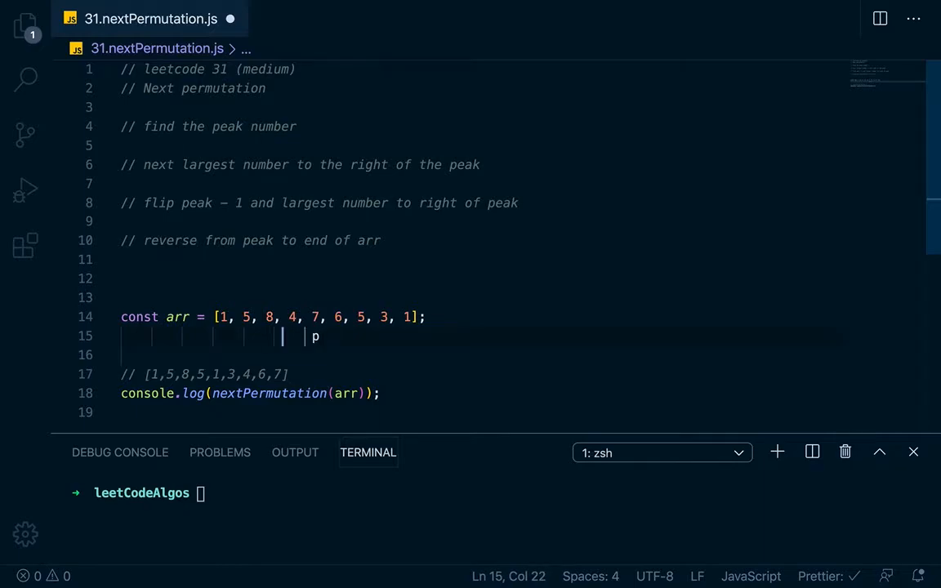
text(-1)
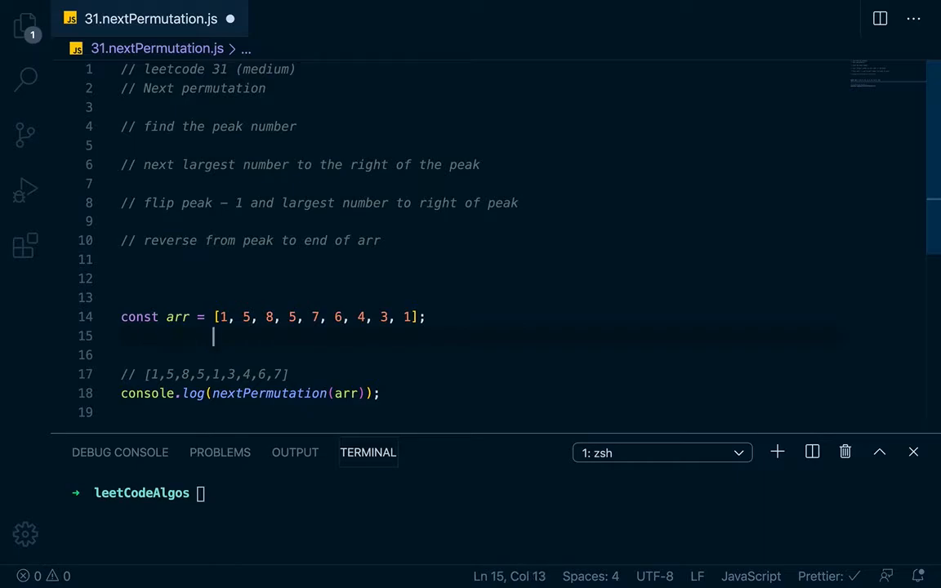
text(s)
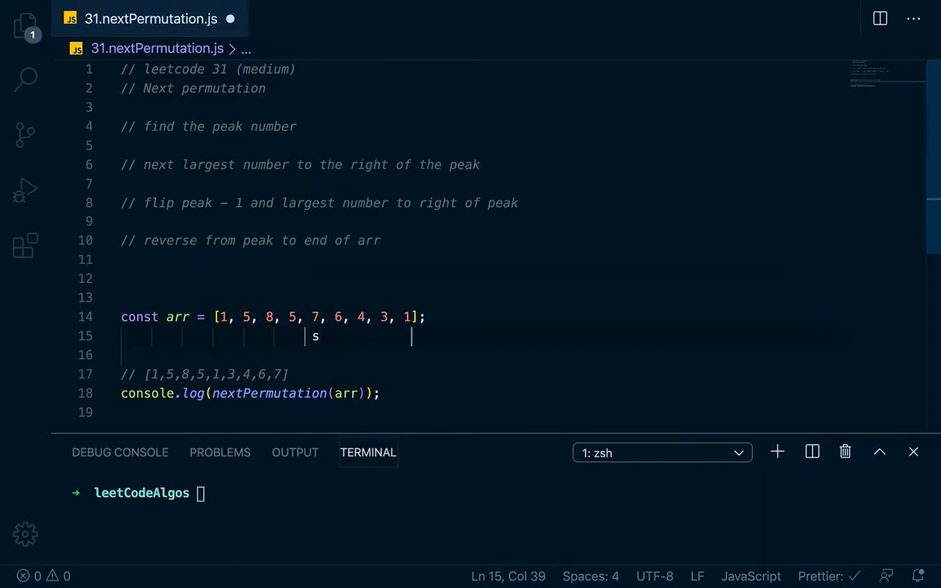
text(e)
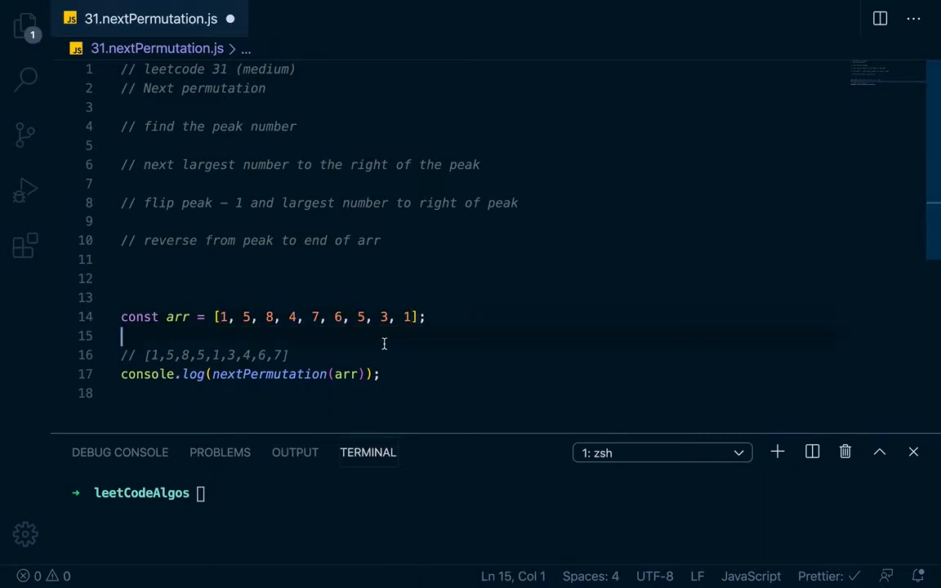
Declare function nextPermutation(arr) with let peak and a backward for loop over i
key(enter)
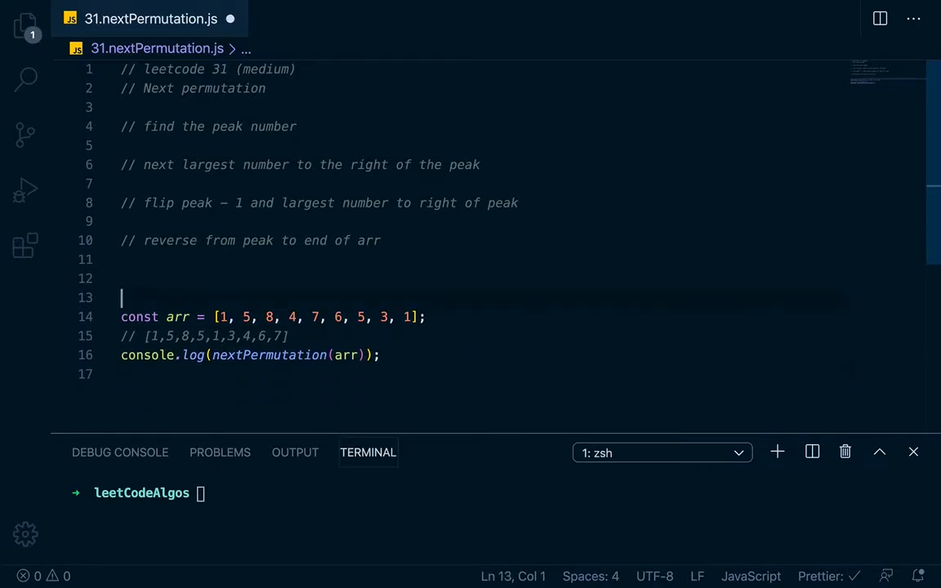
text(function nextPermutation()
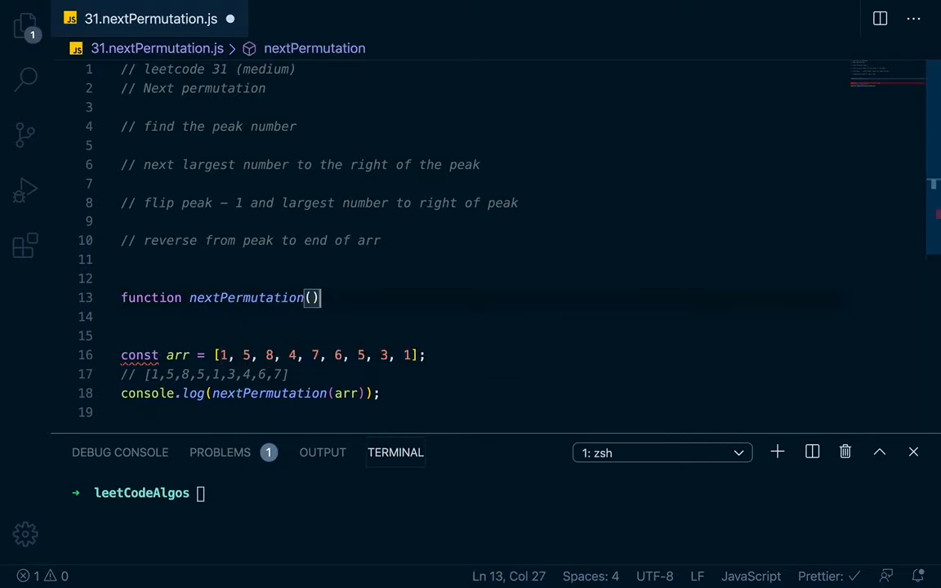
text(arr) {)
click(481, 335)
text(for(let i )
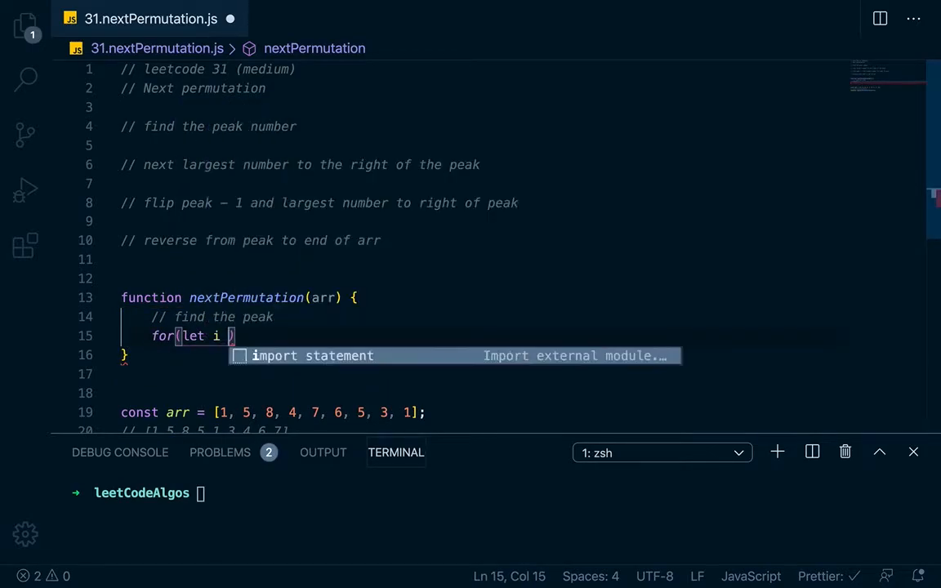
text(= arr.)
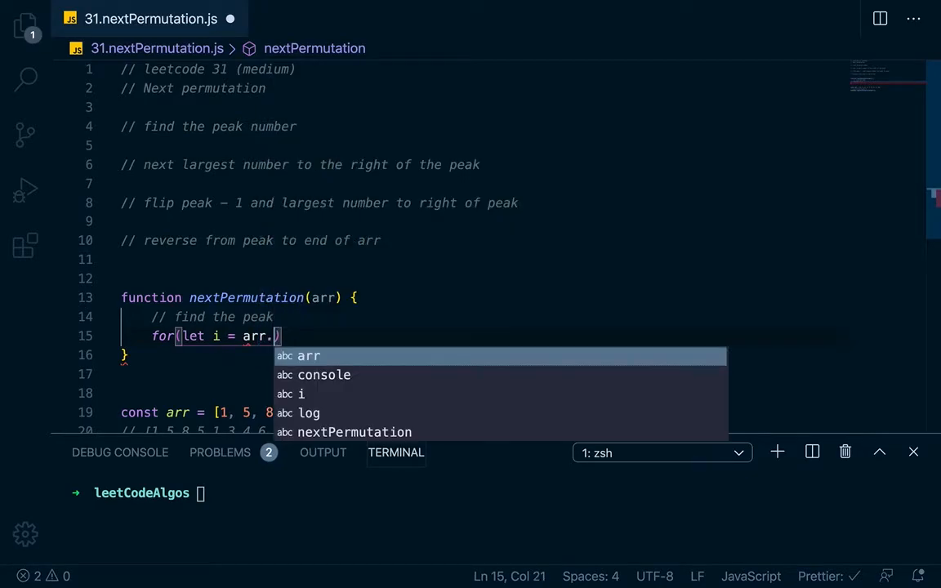
text(length; i >= 0)
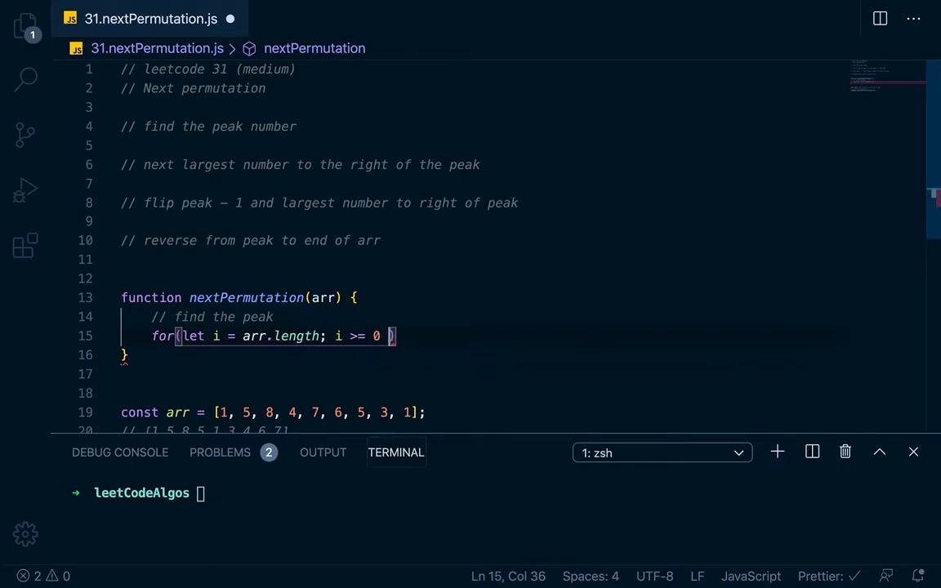
text(i--)
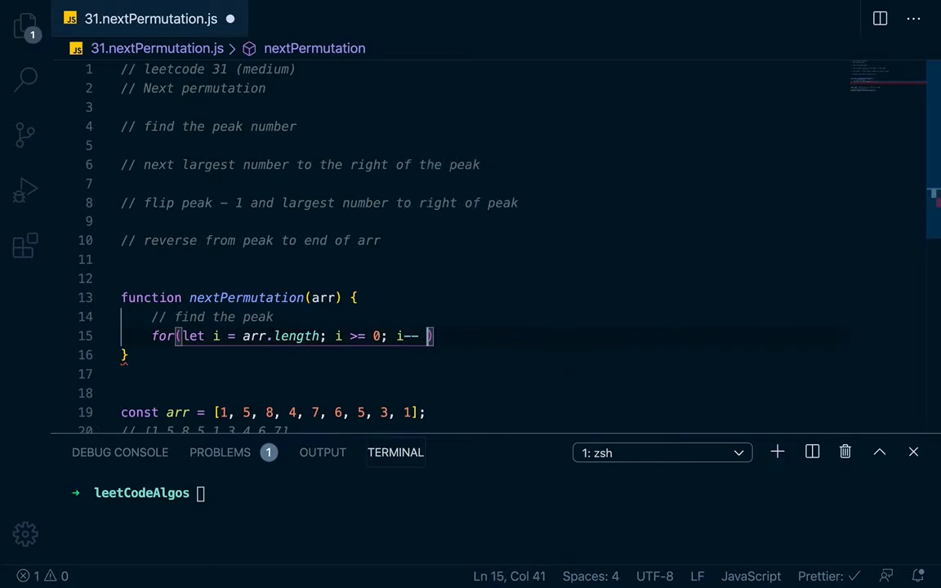
text({)
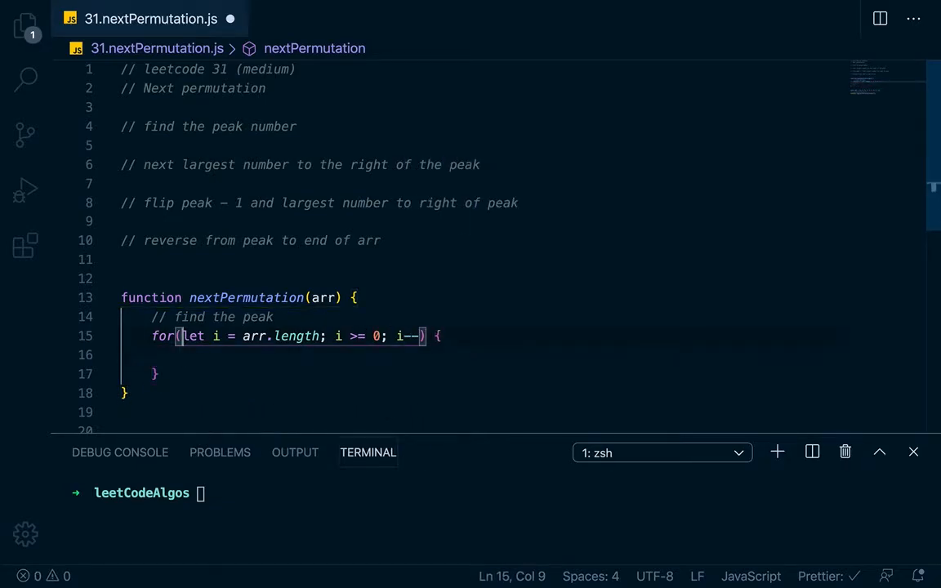
text(let peak)
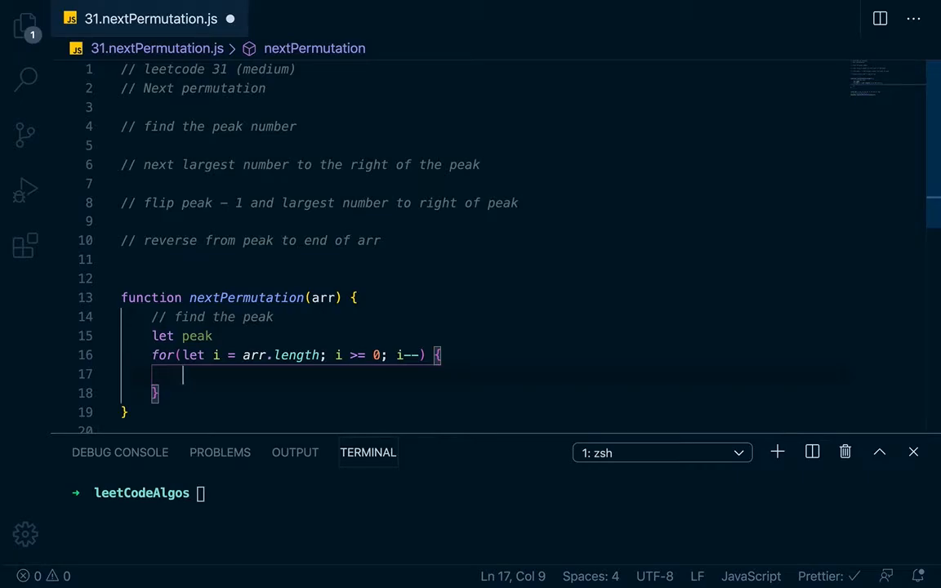
Inside the loop set peak = i and break when arr[i] > arr[i - 1], else peak = 0 at i === 0
text(if(arr[]))
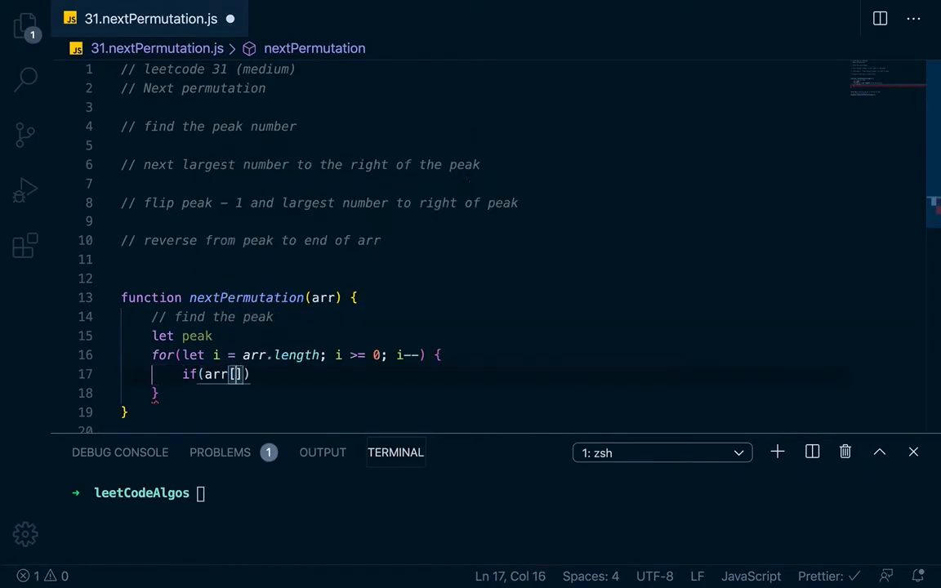
text(i] > arr[i -)
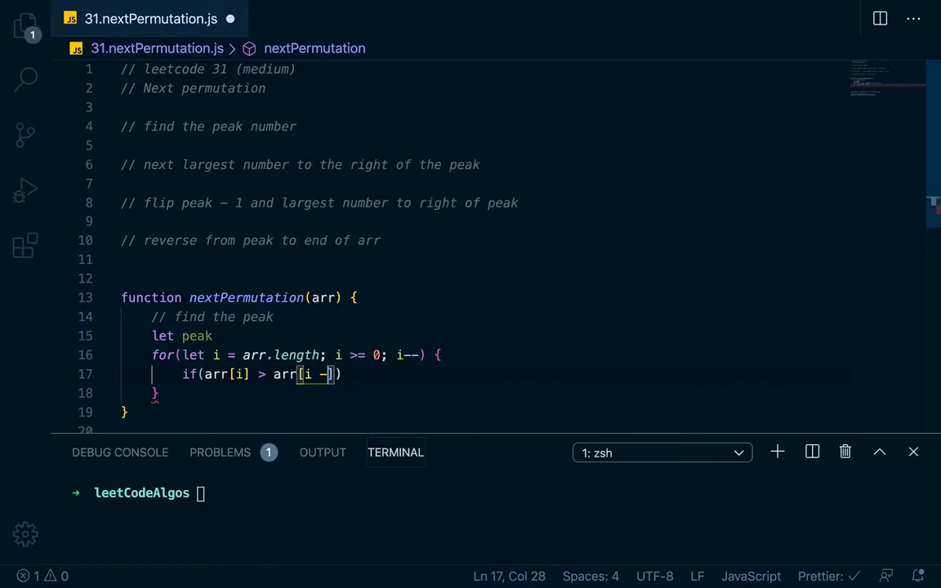
text(1]) {)
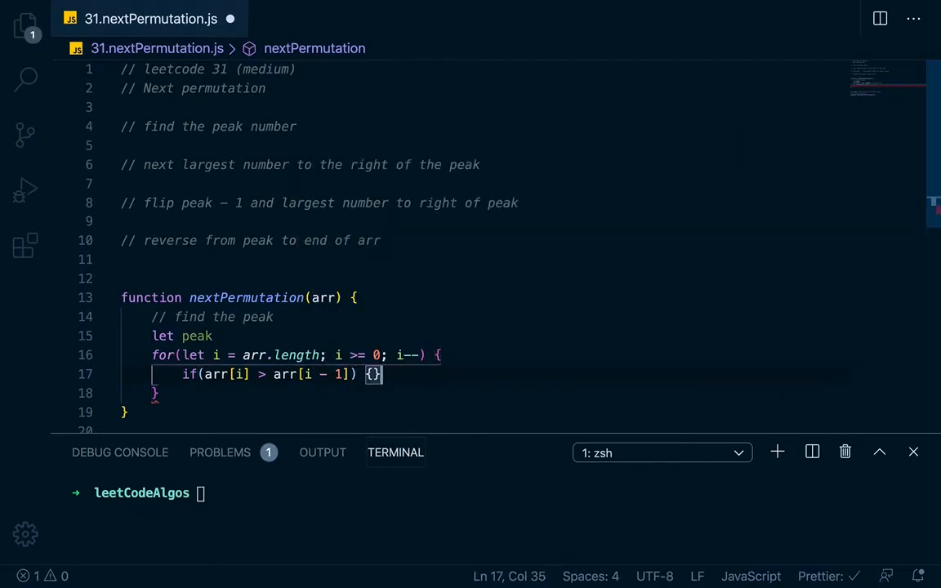
text(peak =)
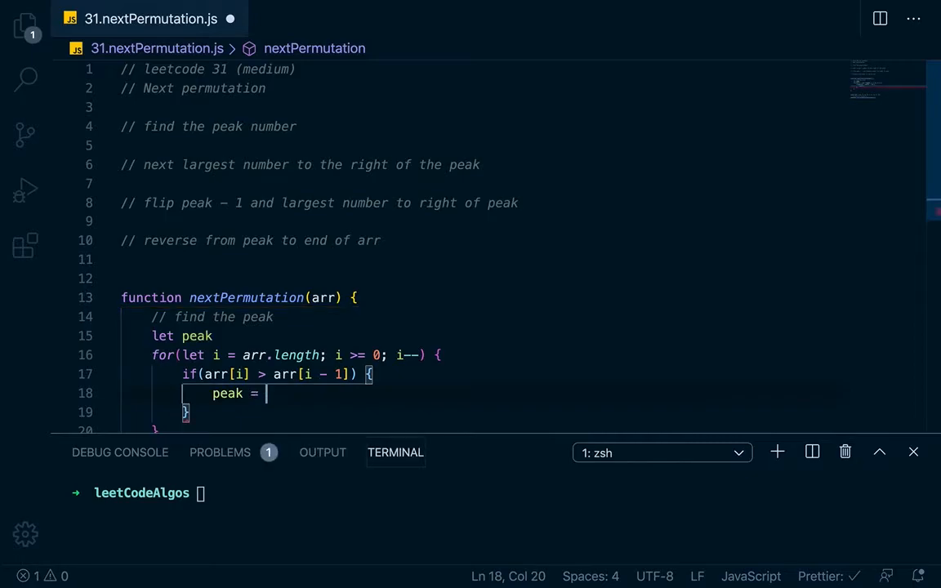
text(i)
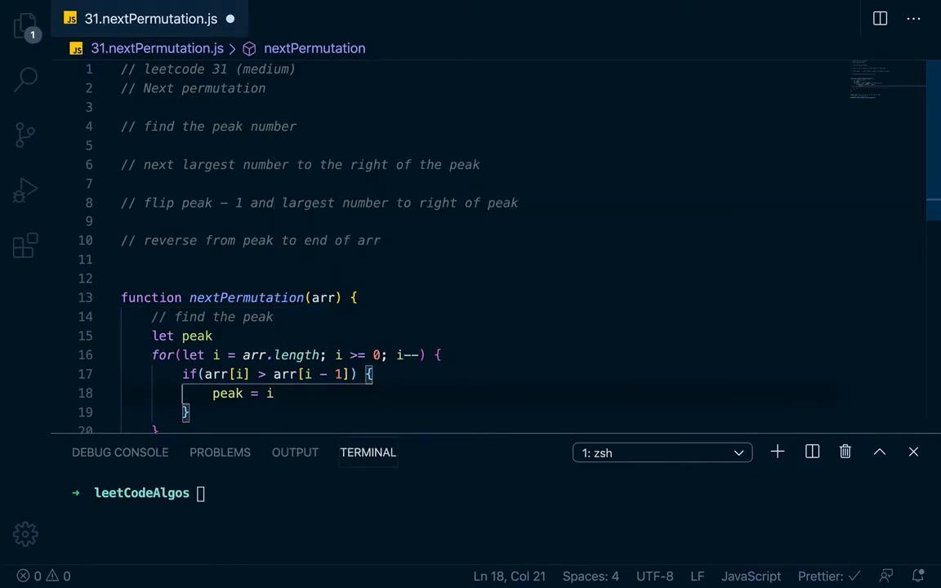
text(break)
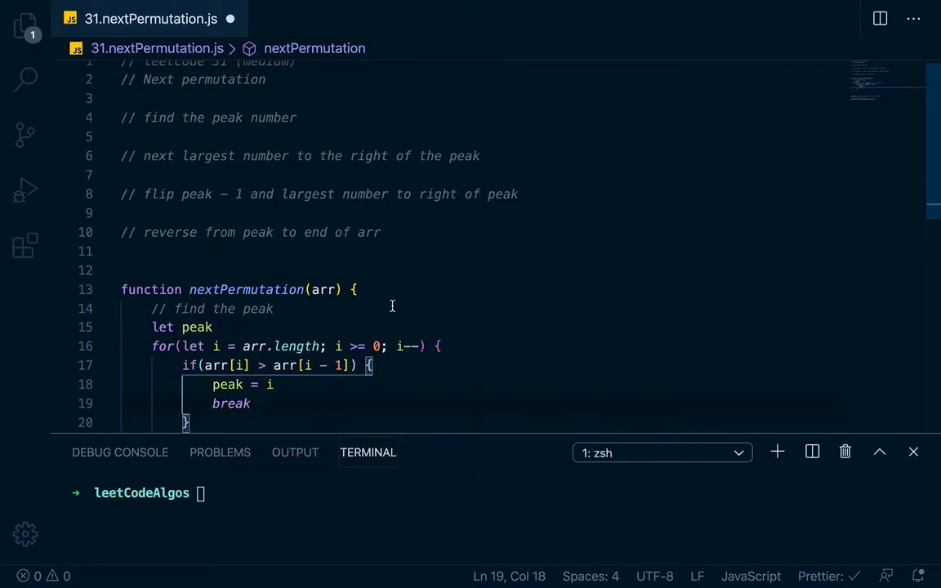
scroll(down, 3)
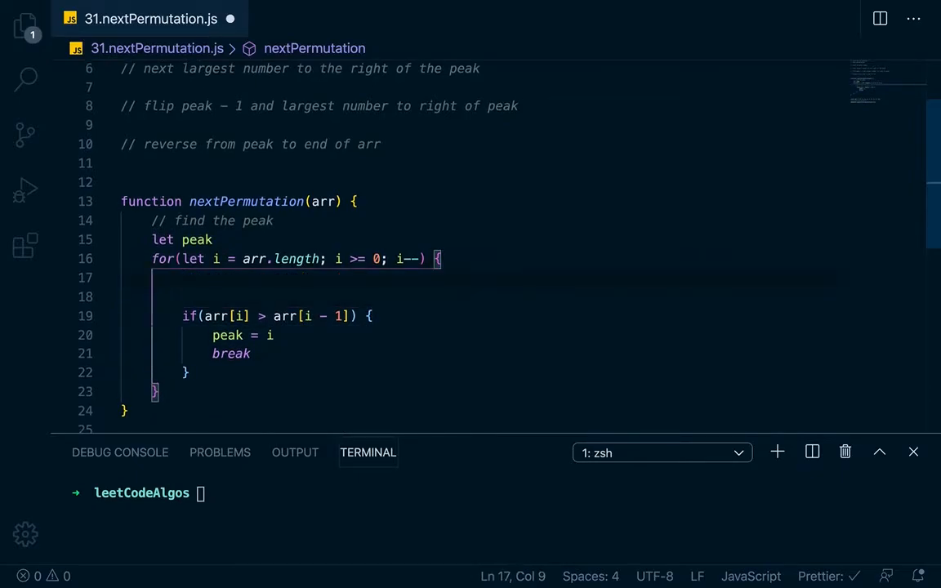
text(if()
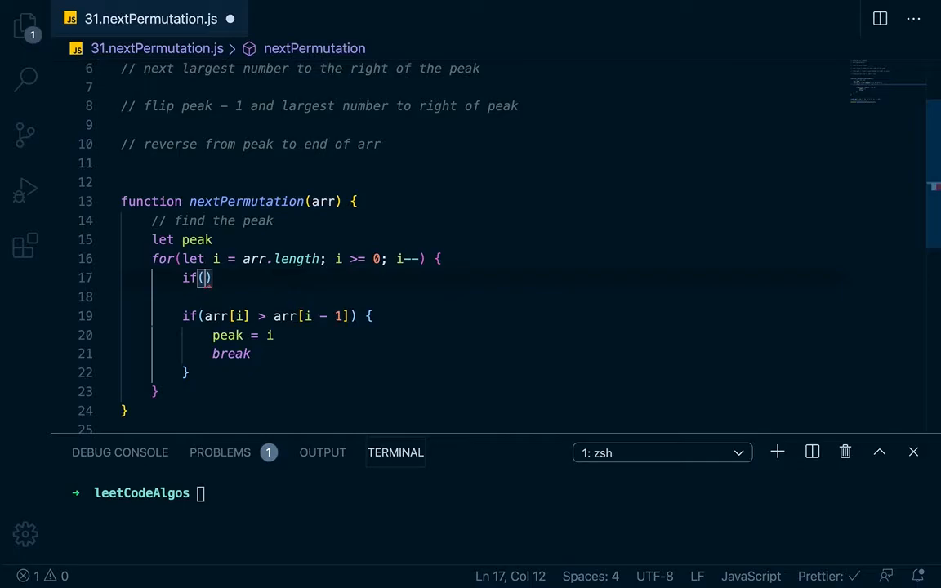
text(i === 0)
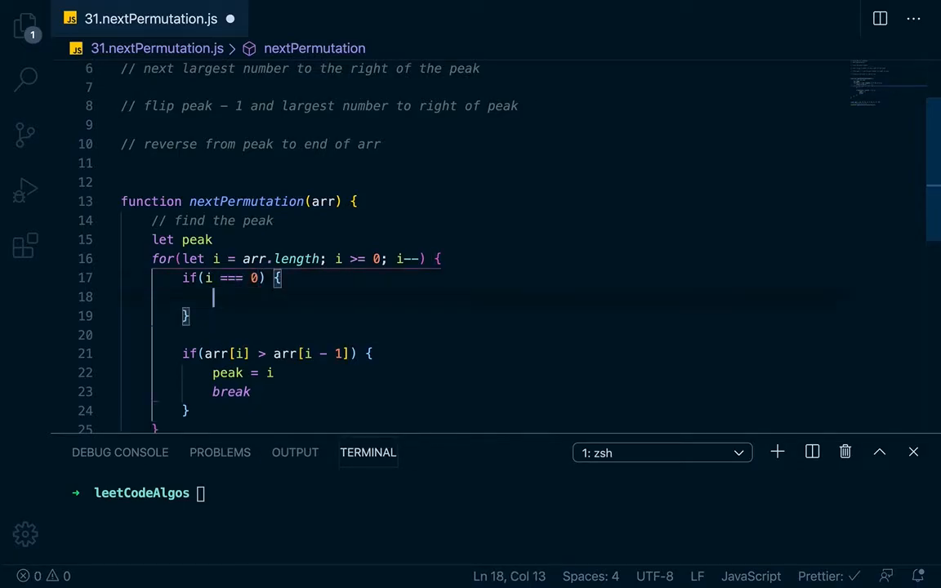
text(peak =)
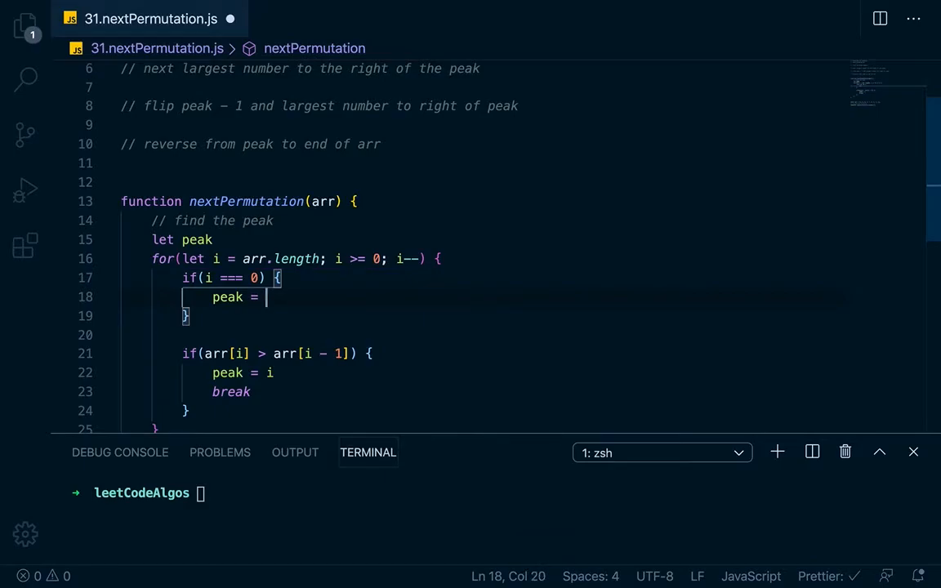
text(0)
text(for()
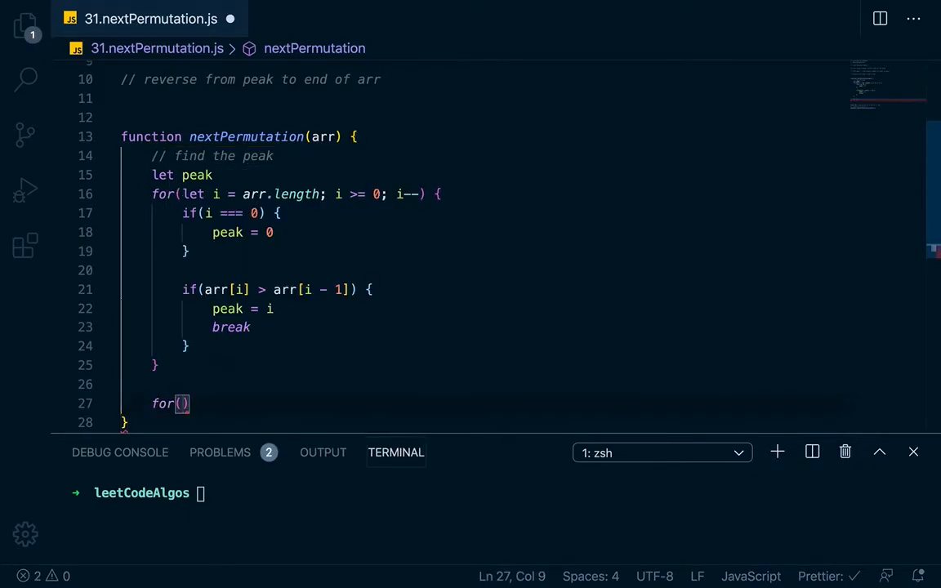
Comment the largest-number search and write a for loop with j from arr.length - 1 down to 0
text(// i)
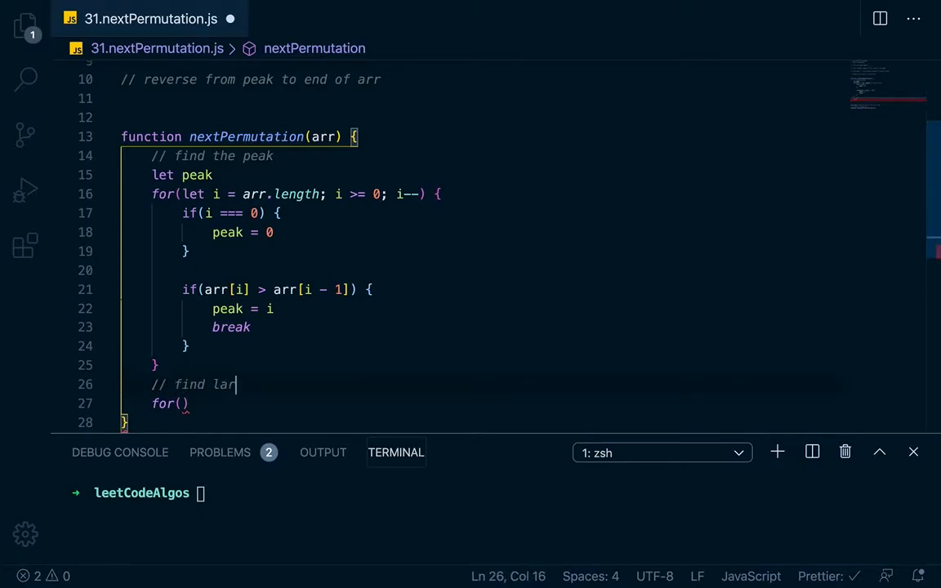
text(gest number on right of peak)
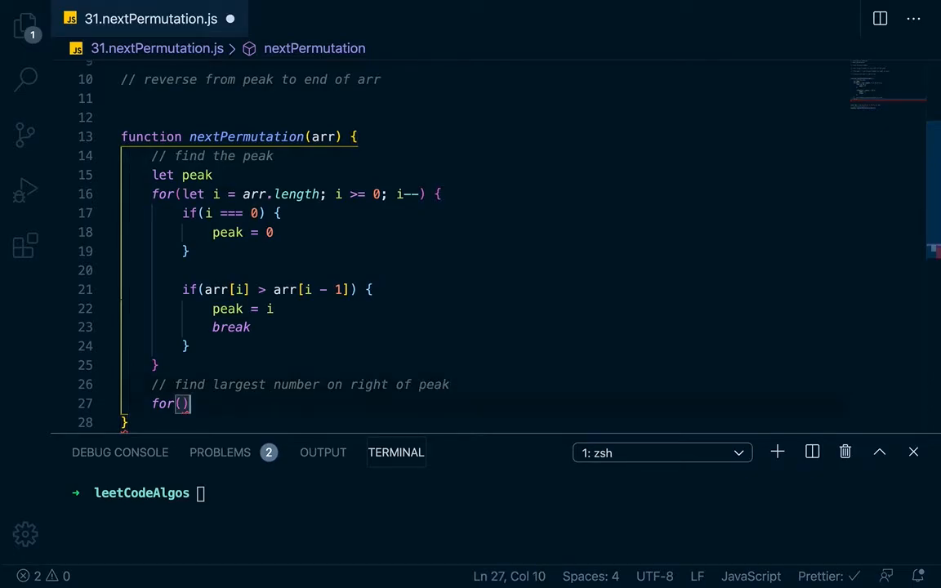
text(let j =)
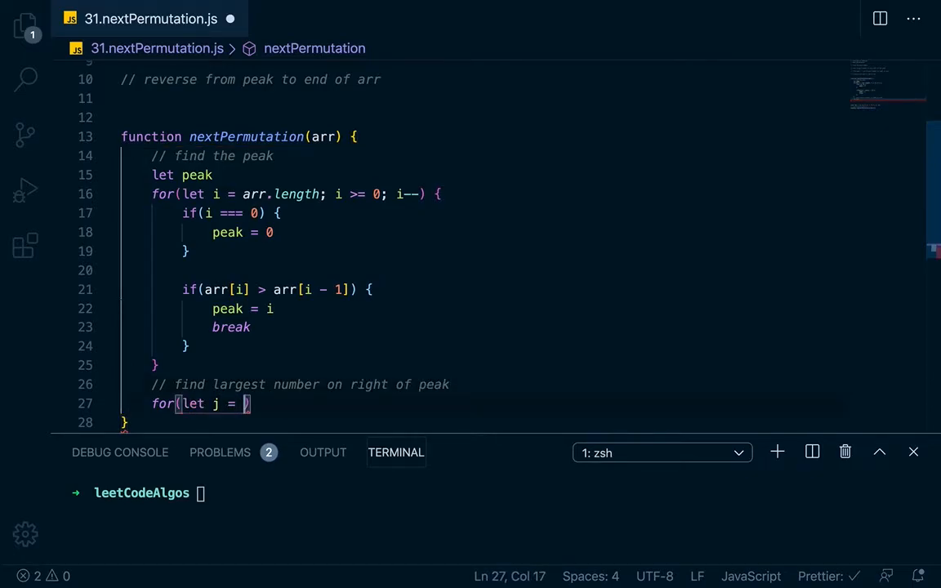
text(arr.length)
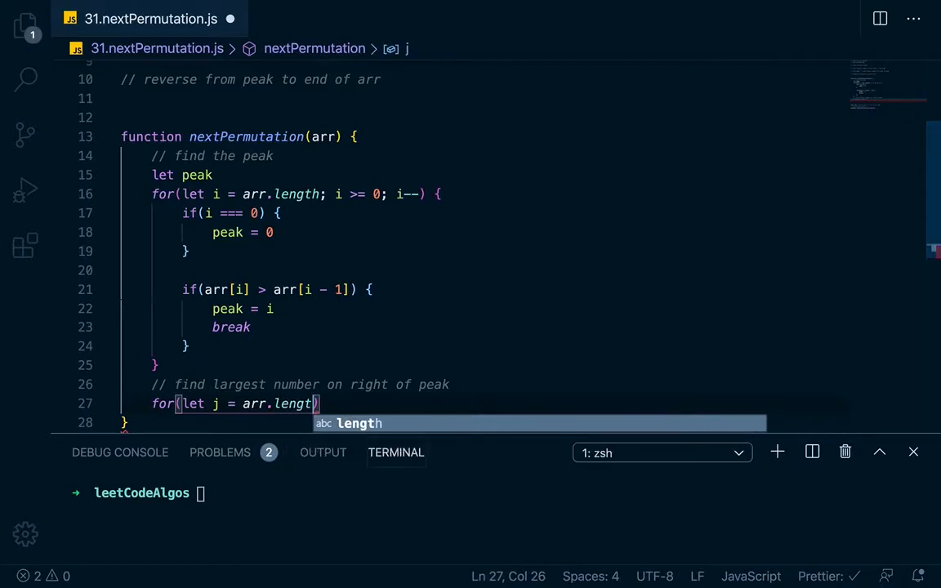
text(-1;)
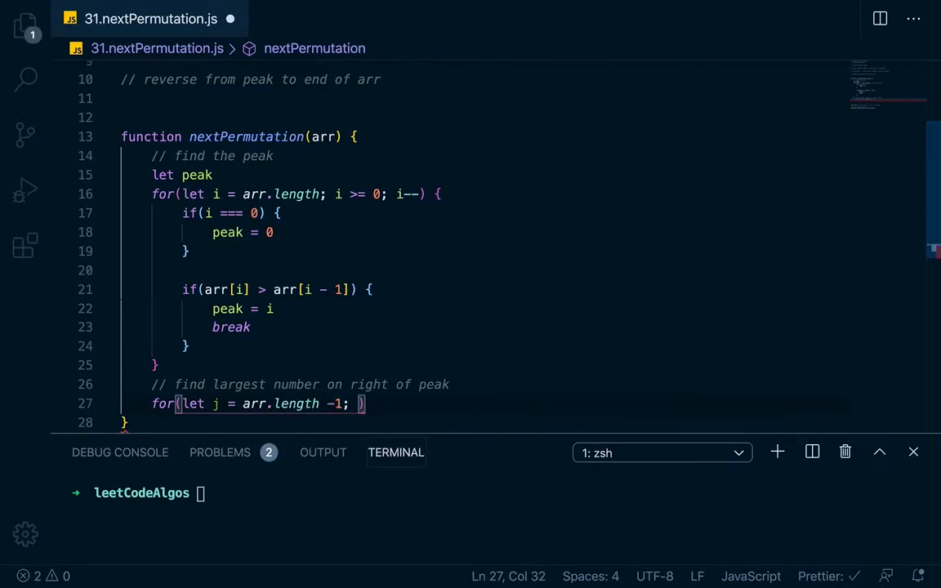
text(j)
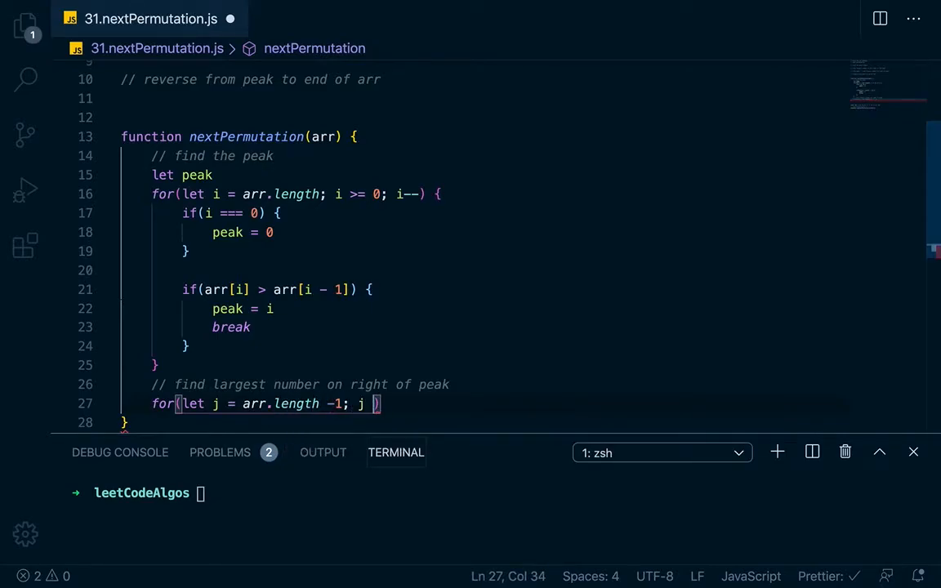
text(>= 0; j)
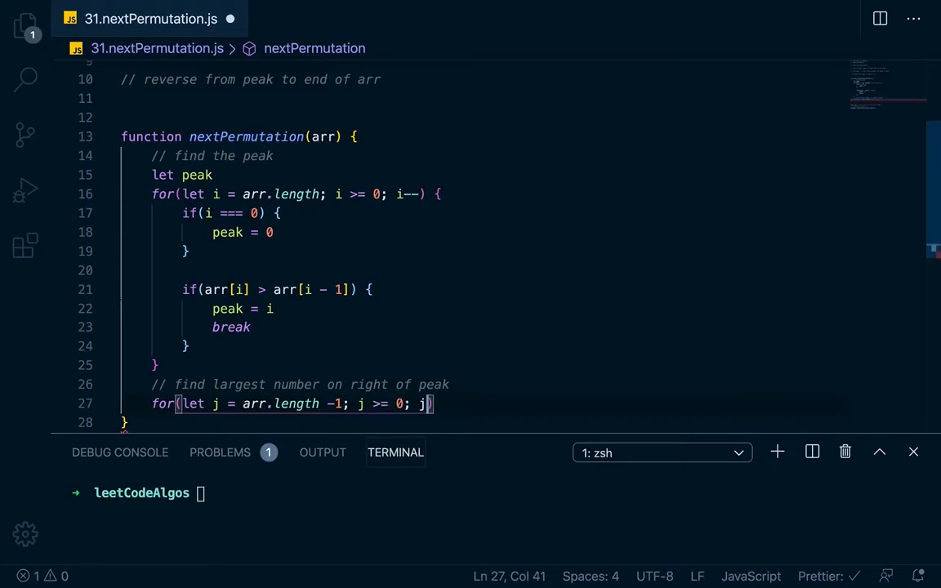
text(--))
text(if(arr[j] > arr[)
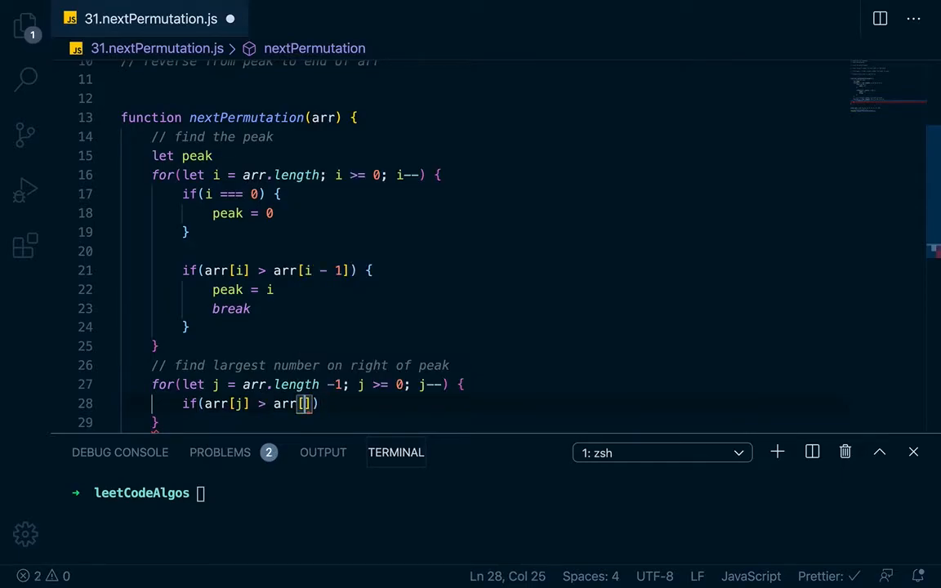
When arr[j] > arr[peak - 1], swap arr[j] and arr[peak - 1] via temp and break
text(peak - 1)
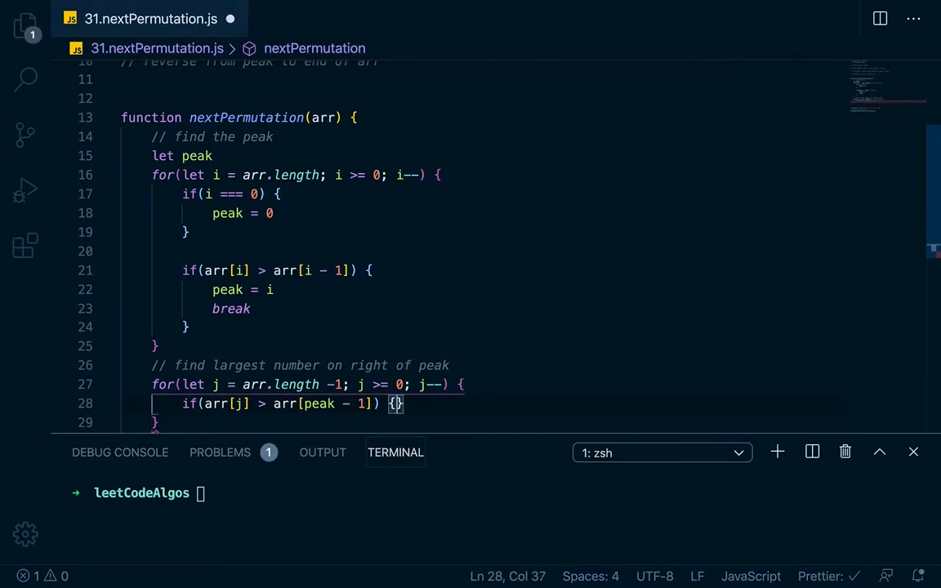
text(let temp =)
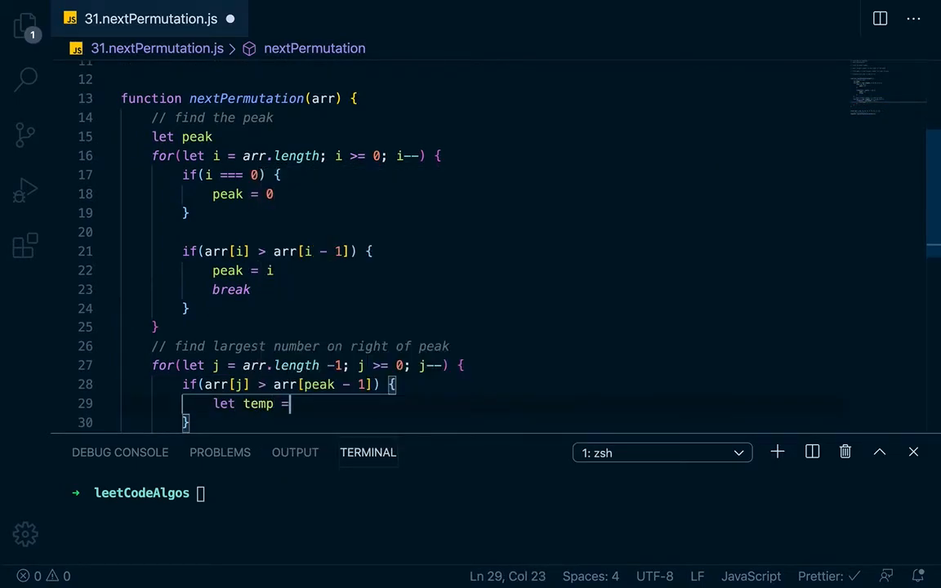
text(arr[])
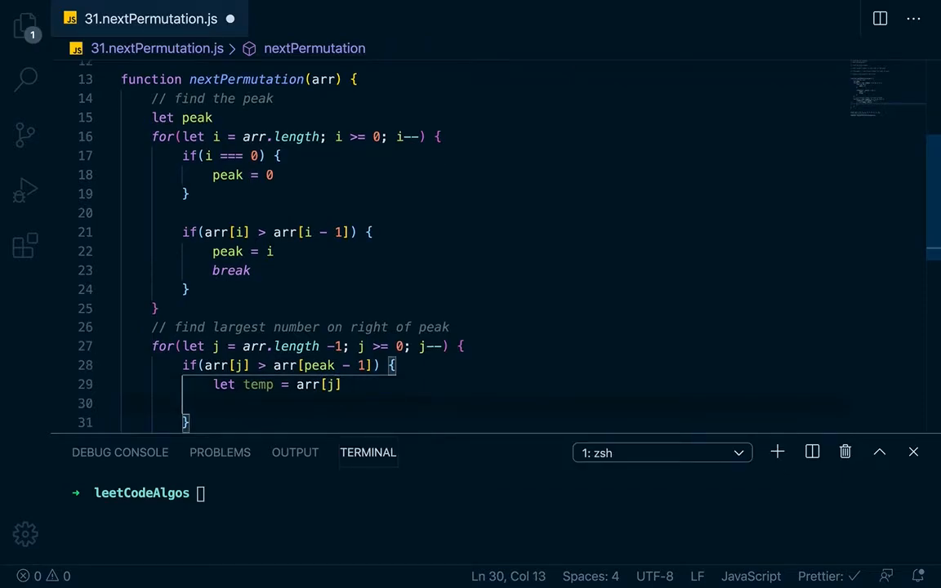
text(arr[)
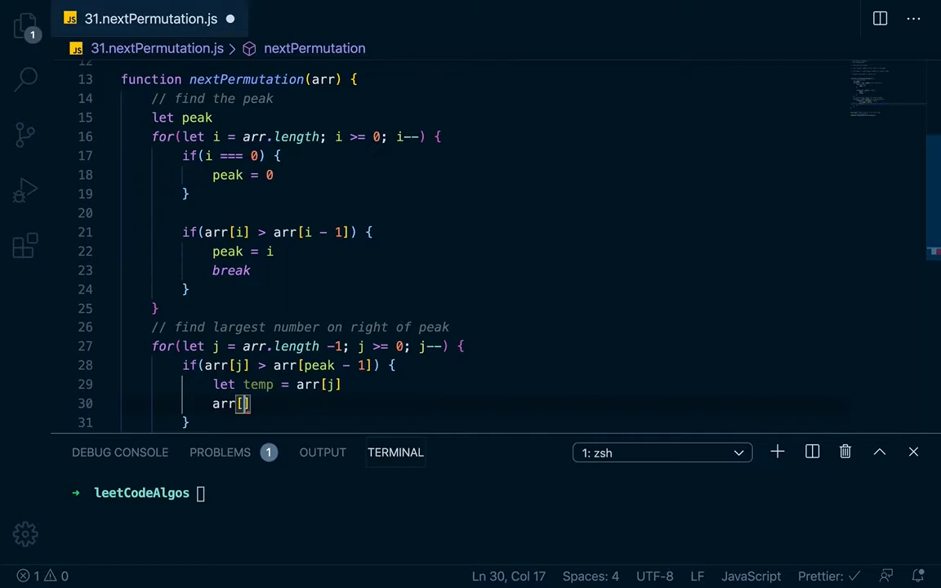
text(= arr[peak - 1)
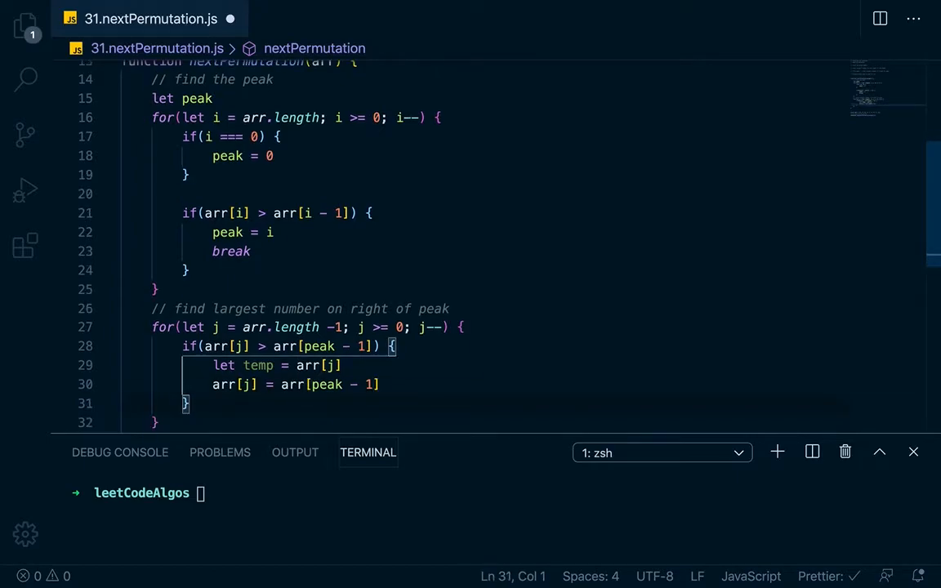
text(arr[])
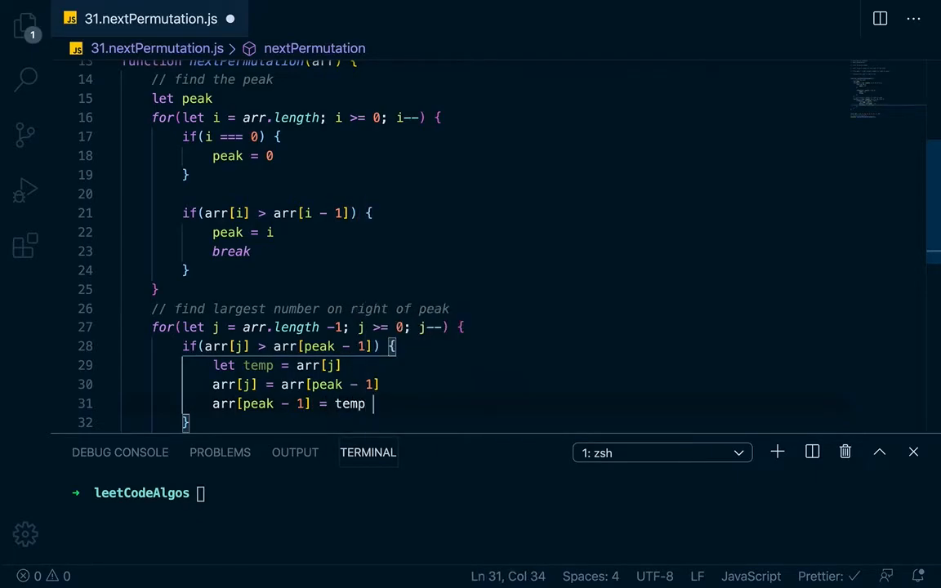
text(break)
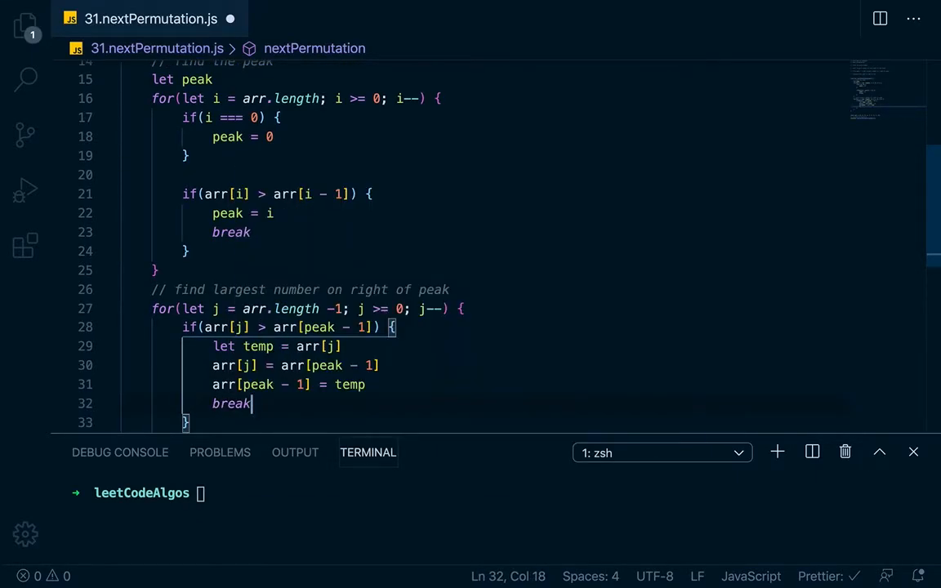
mouse_move(369, 346)
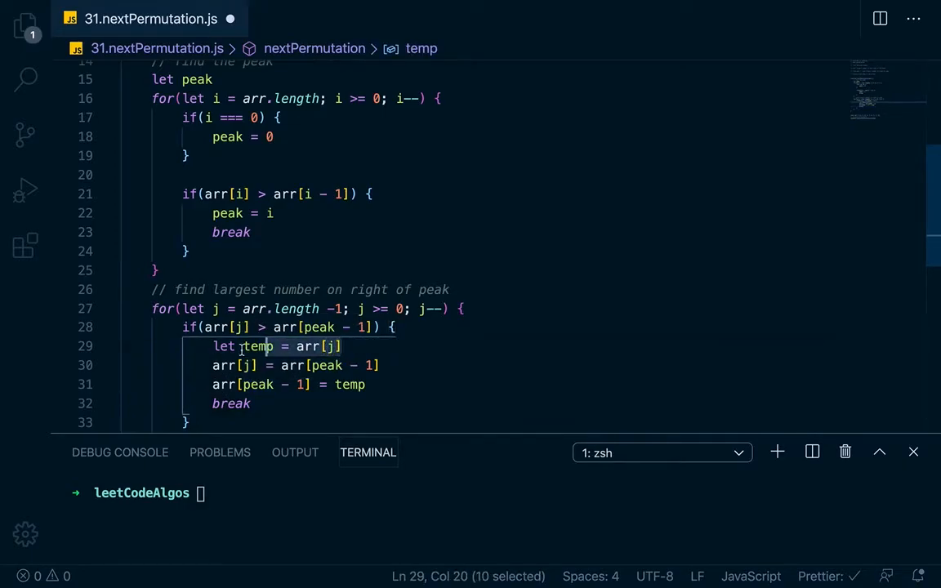
click(258, 366)
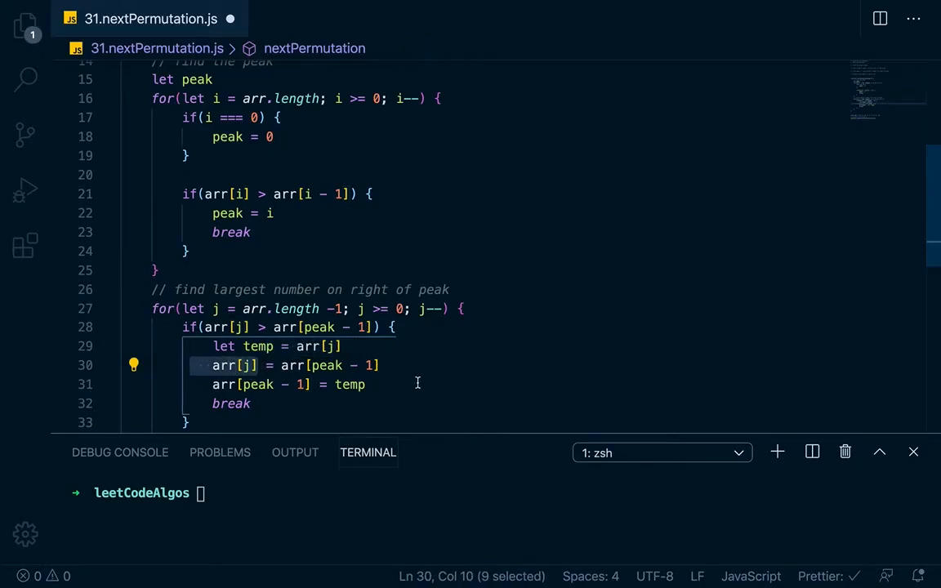
click(366, 384)
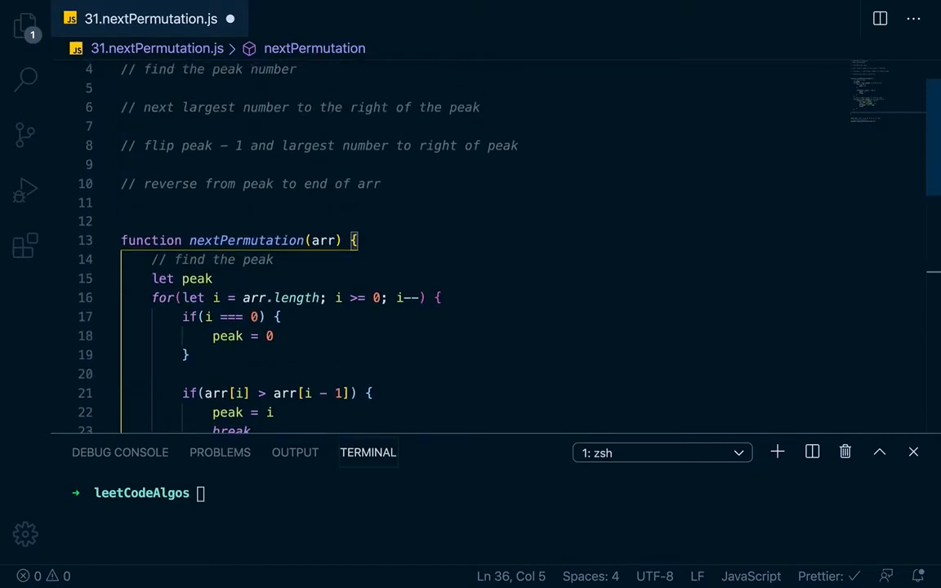
Add the comment // Reverse from peak to end of arr after the second loop
scroll(down, 3)
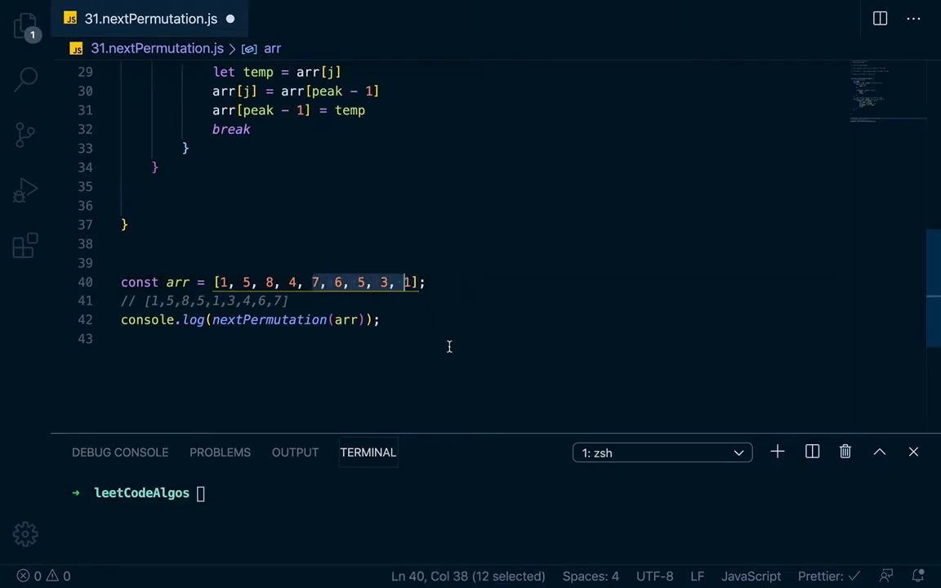
click(150, 187)
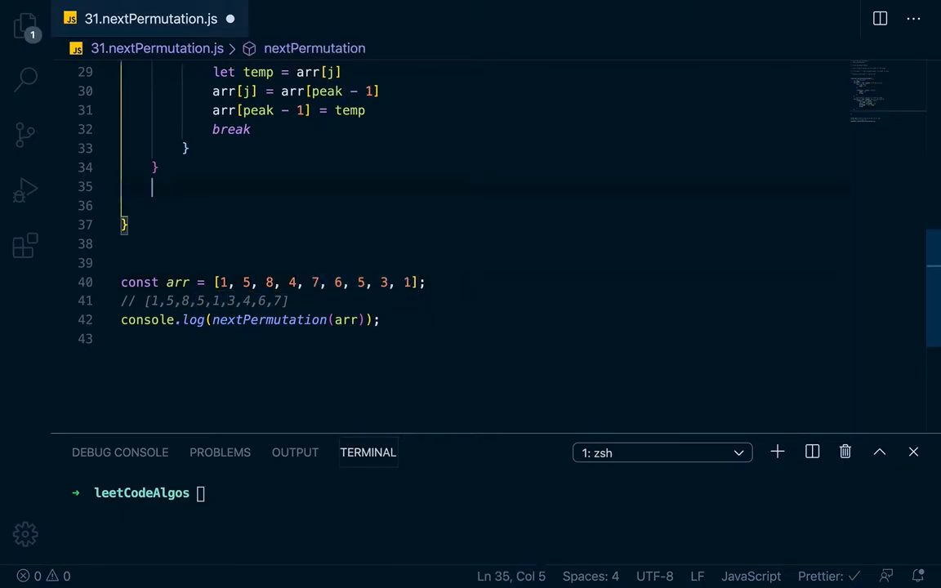
text(/)
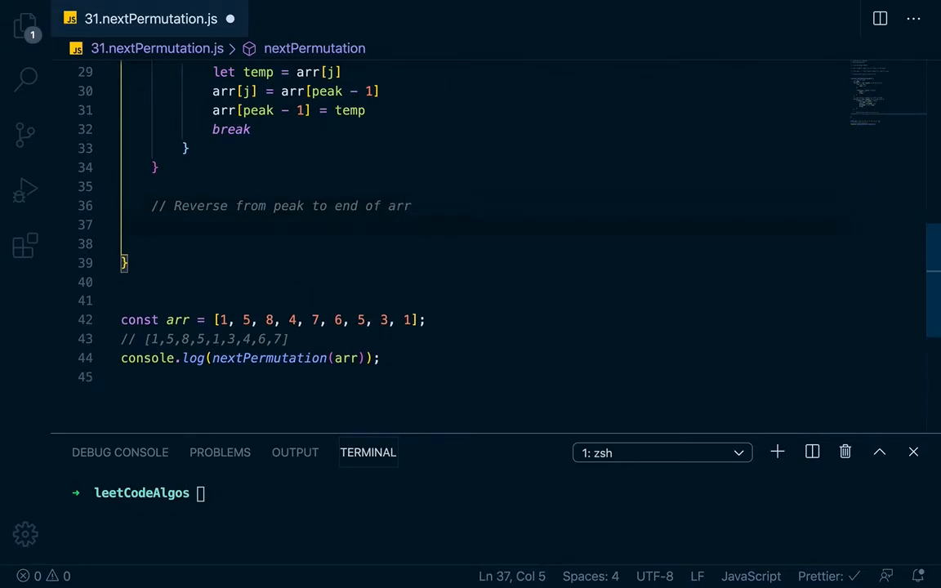
Declare let start = peak and let end = arr.length - 1, and begin while (start < end)
text(let strt)
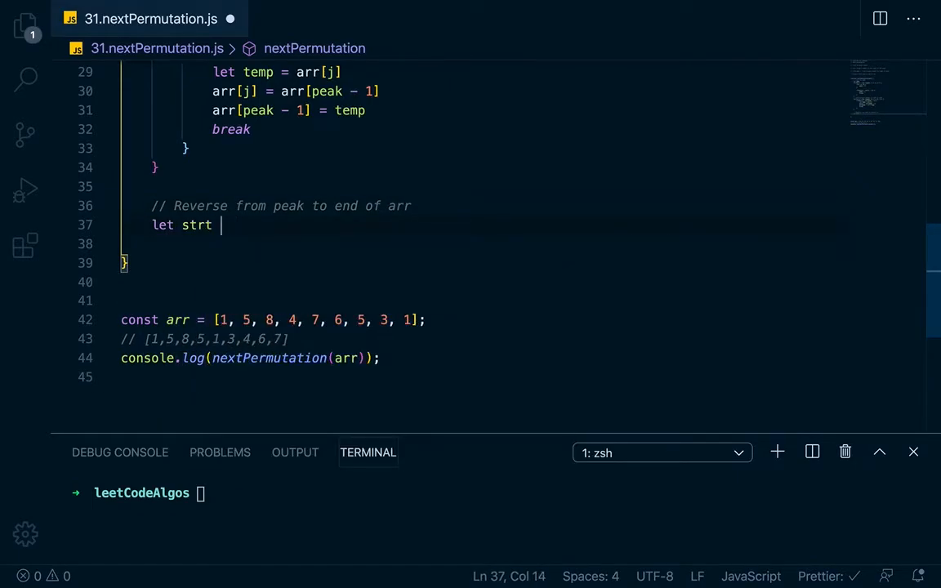
text(art = peak)
click(485, 243)
text(let end =)
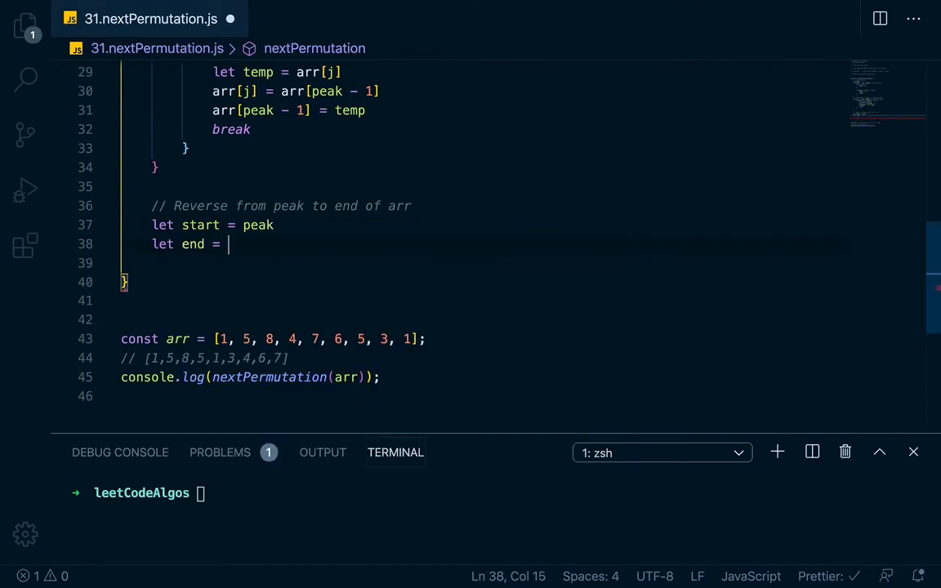
text(arr.)
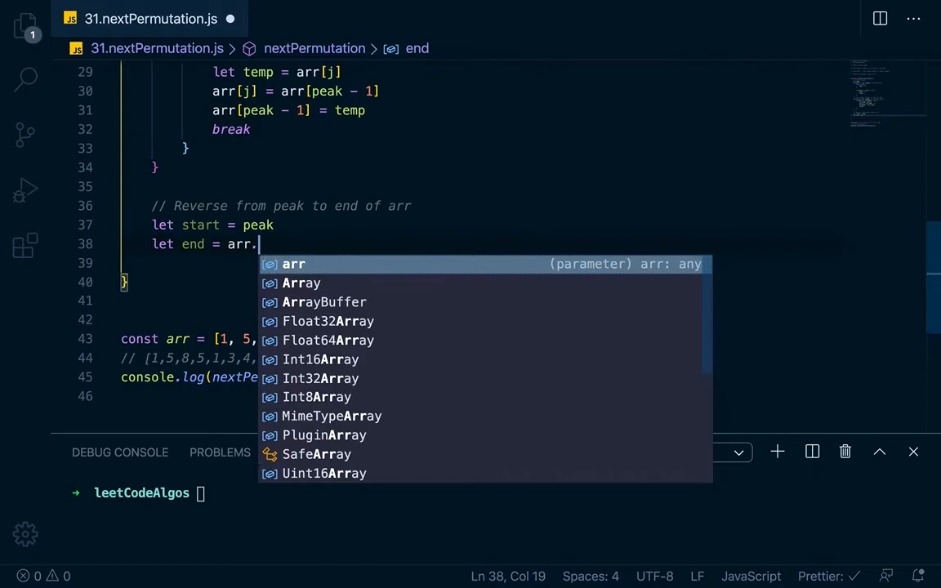
text(length = 1)
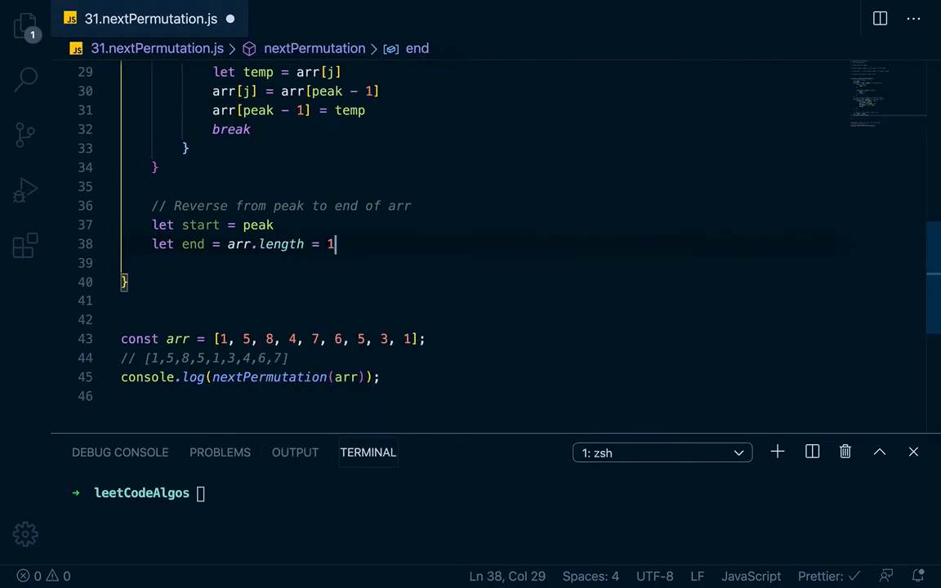
text(w)
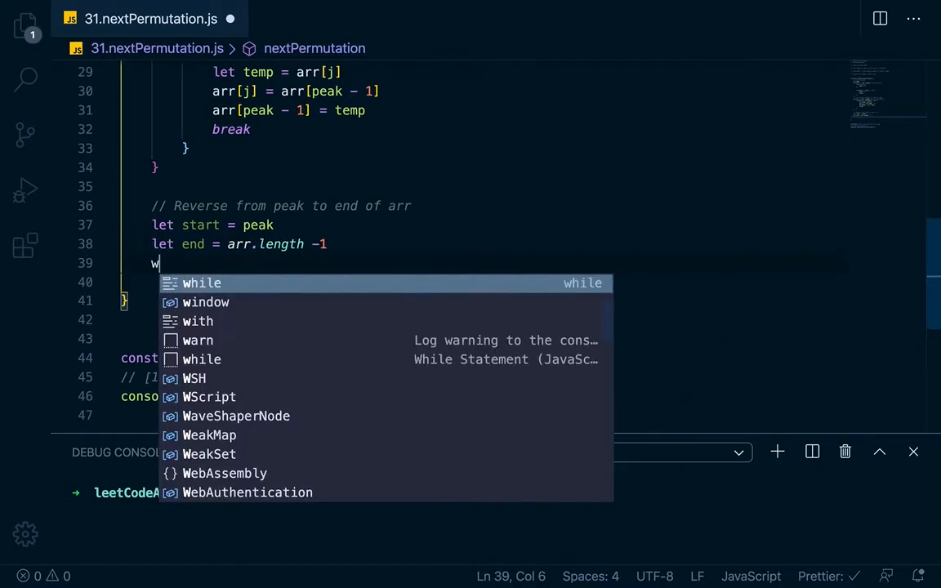
text(hile(start)
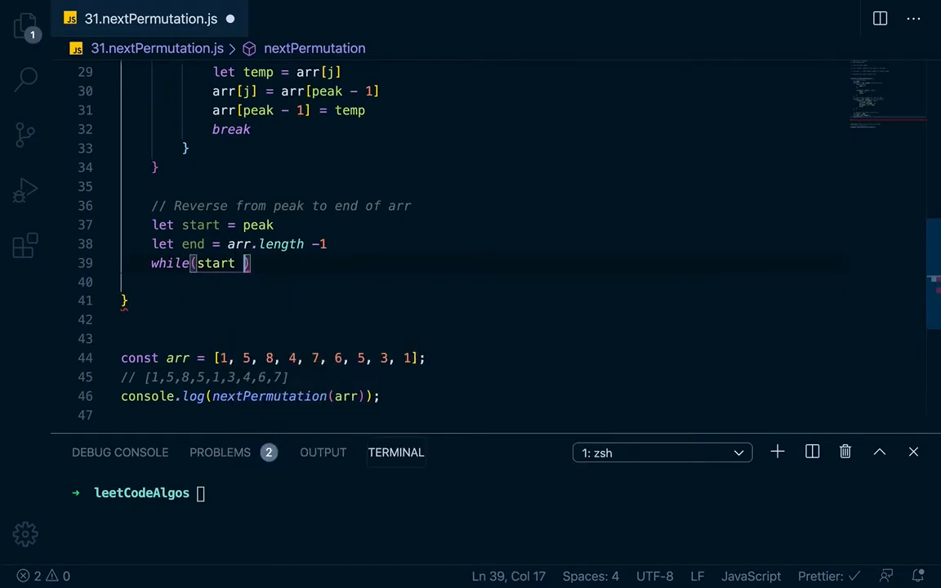
text(< end)
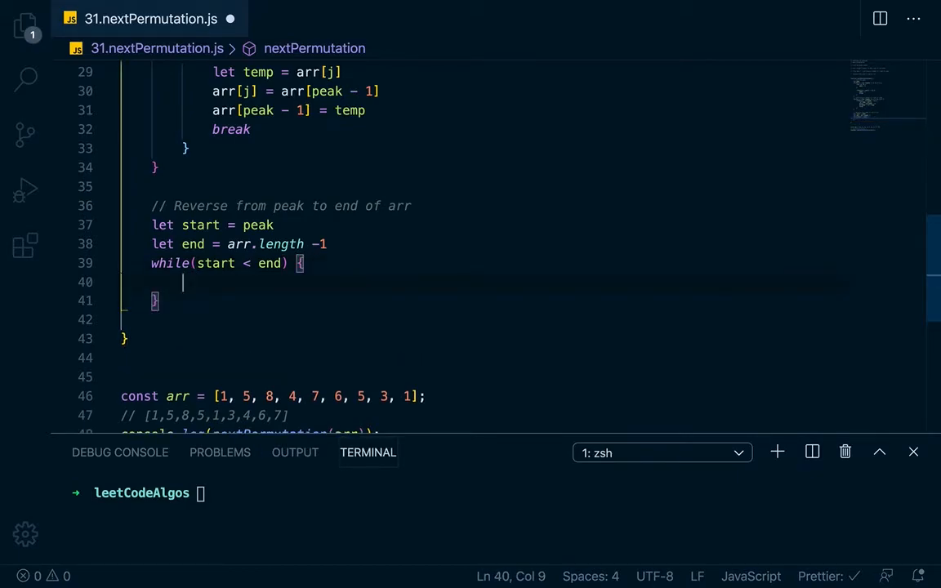
Swap arr[start] and arr[end] via temp with start++ and end--, then return arr
text(a)
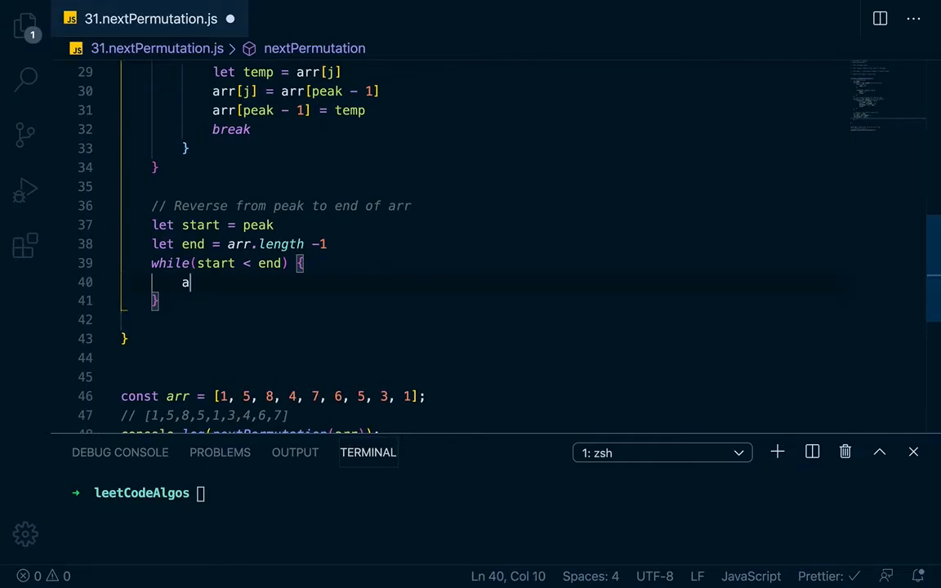
text(let temp = arr[st)
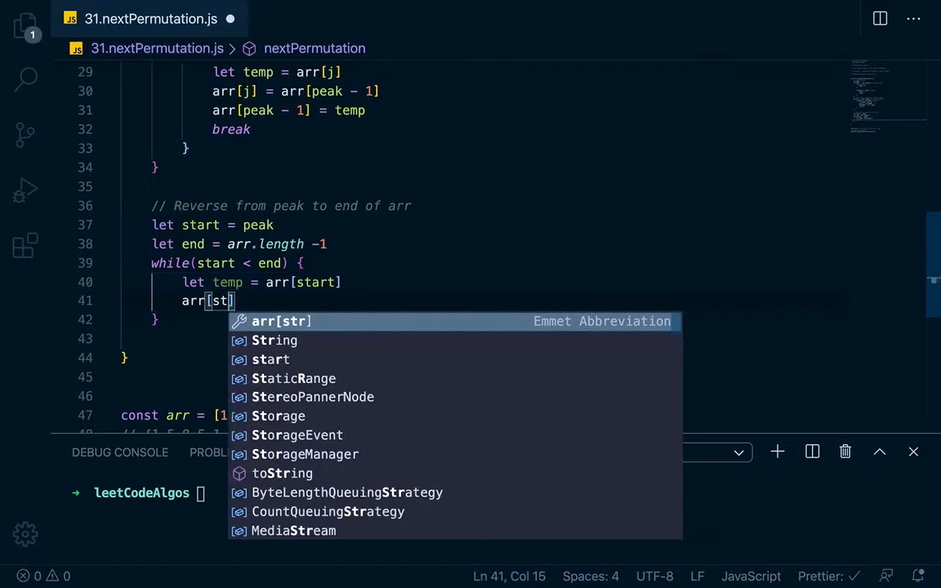
text(art] = arr)
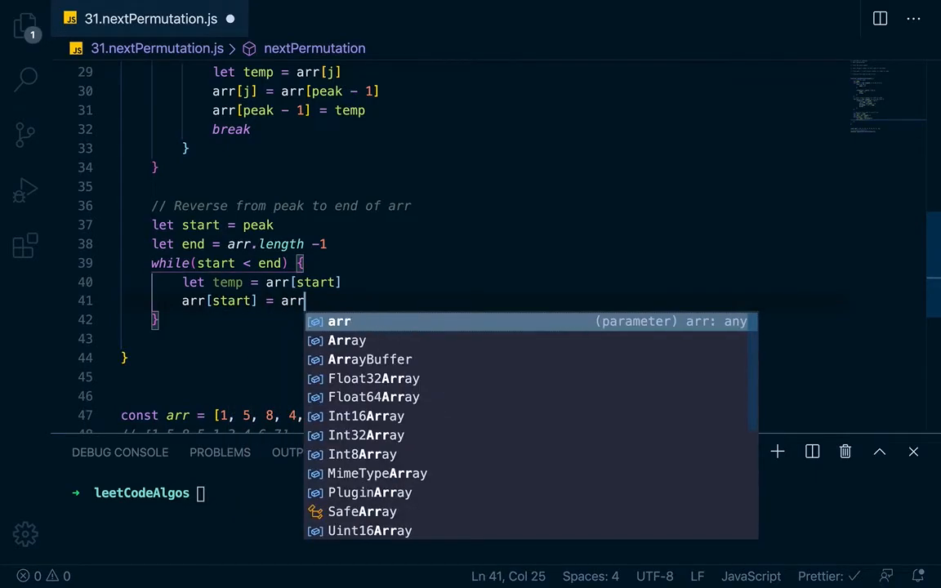
text([end])
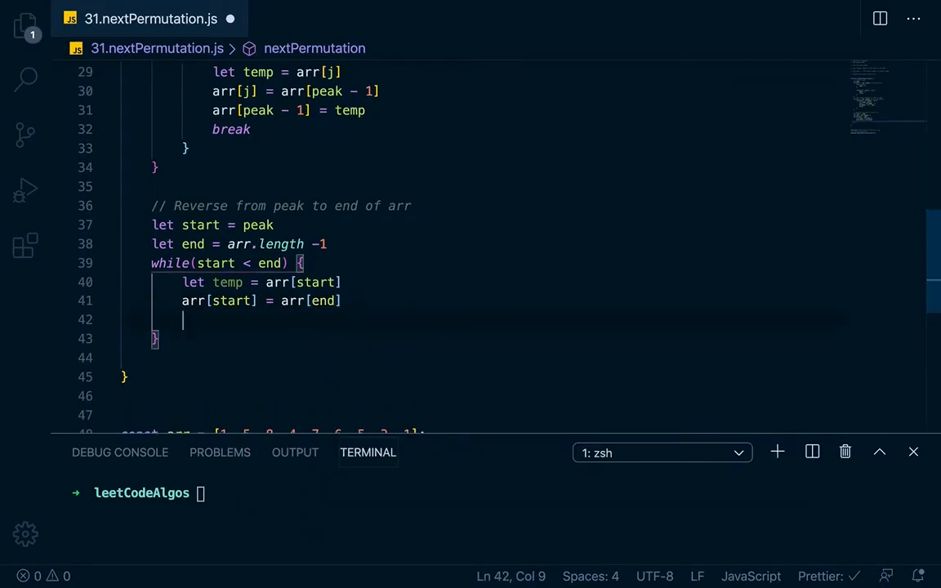
text(arr[end] = temp)
text(start++)
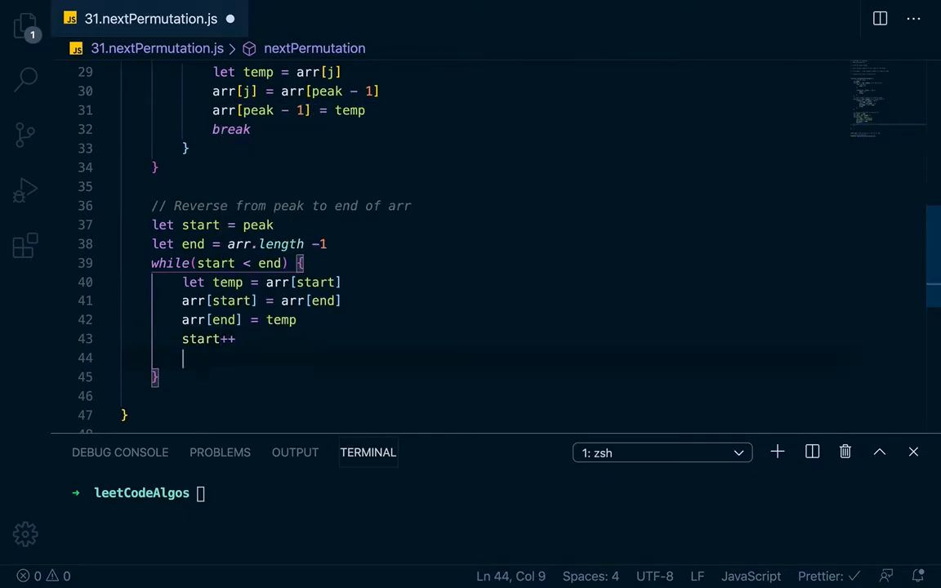
text(end)
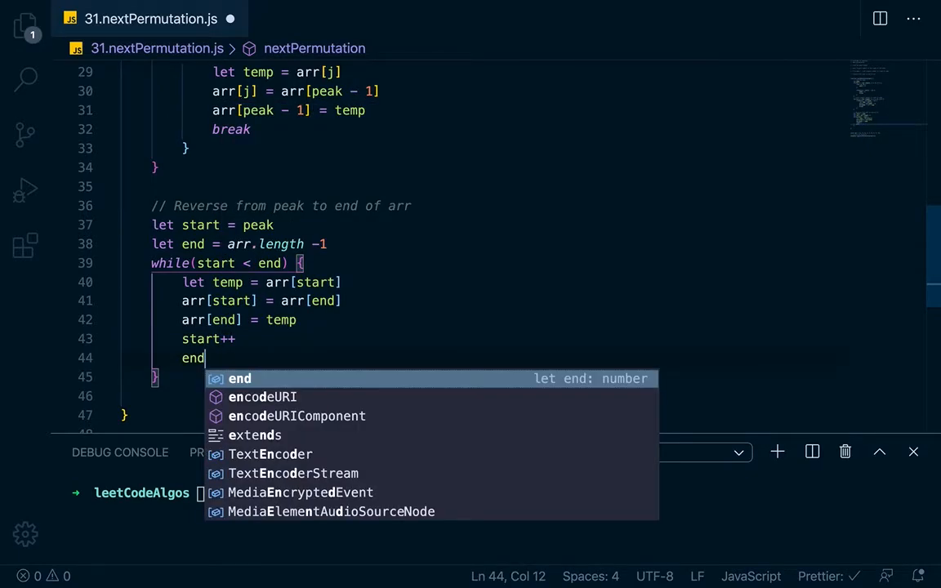
text(--)
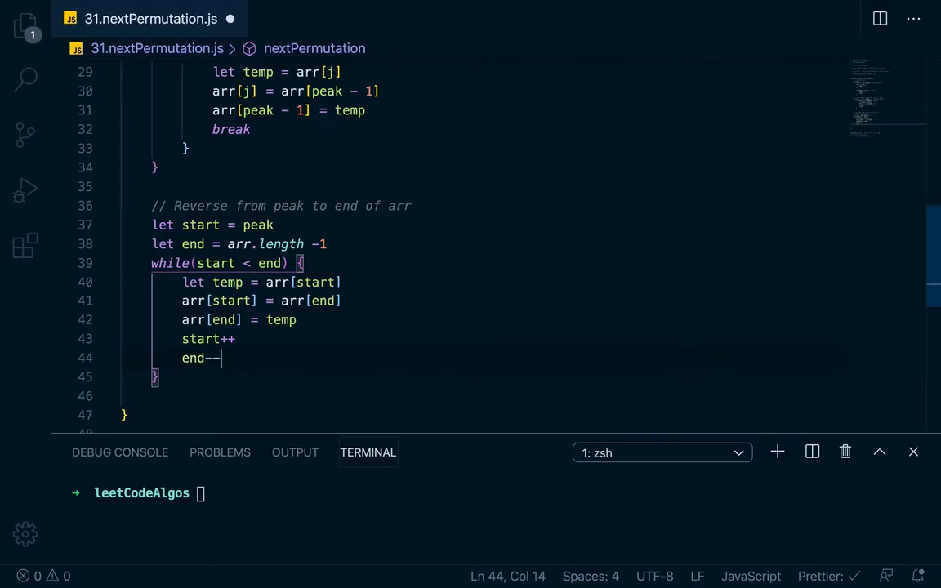
text(re)
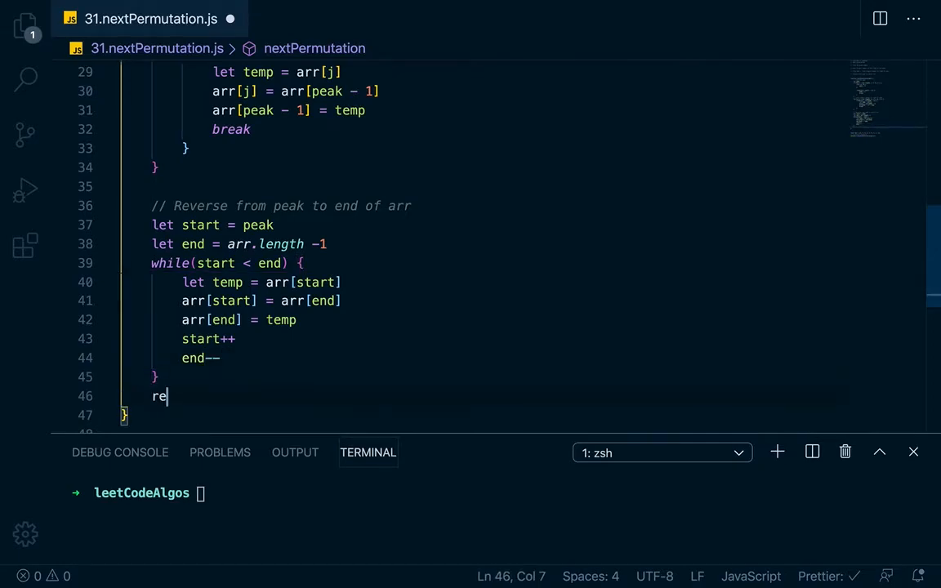
text(turn arr)
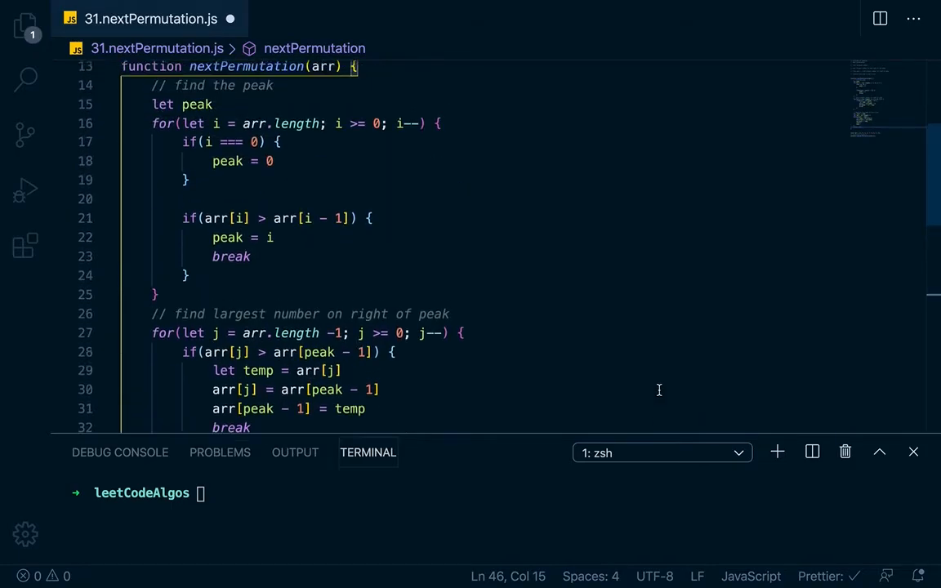
Scroll through the saved, Prettier-formatted nextPermutation function
scroll(down, 3)
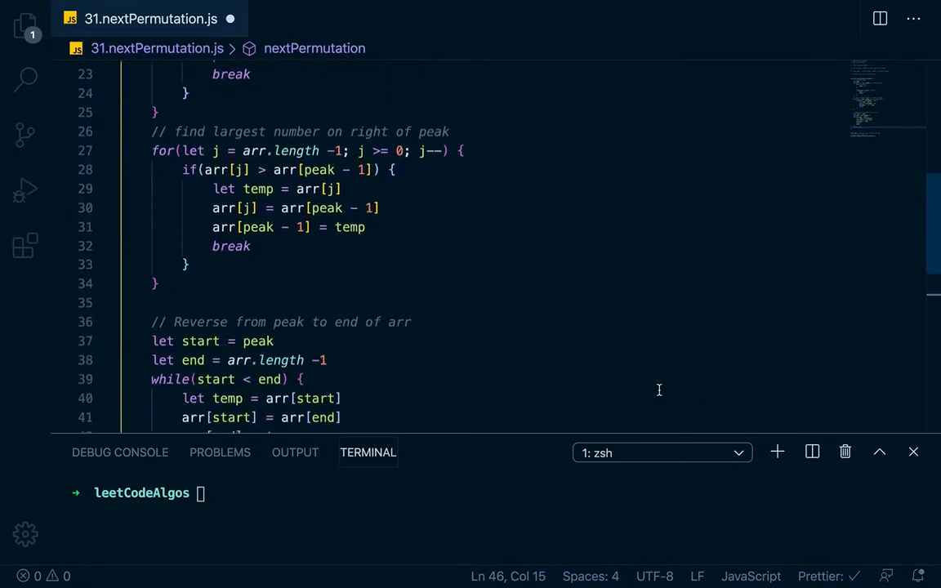
scroll(down, 3)
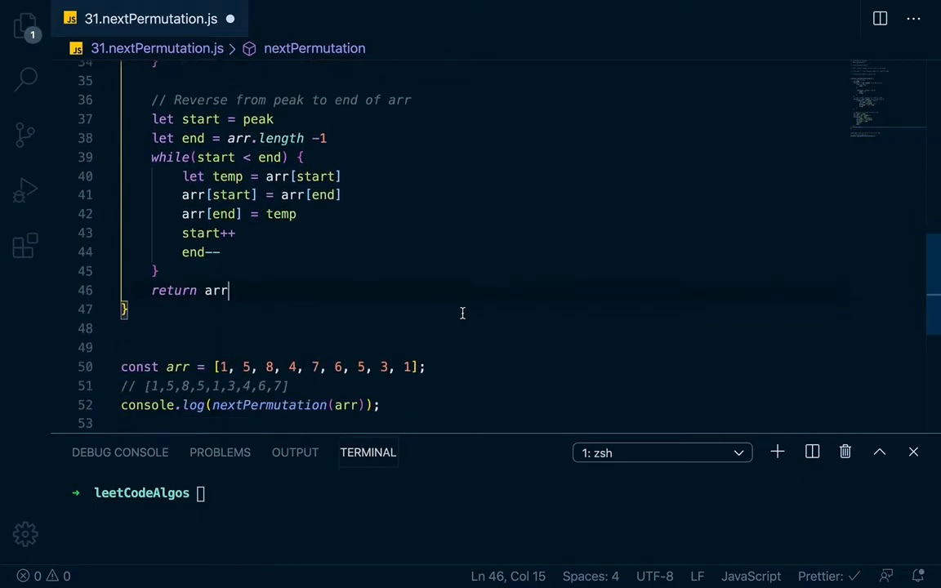
scroll(down, 3)
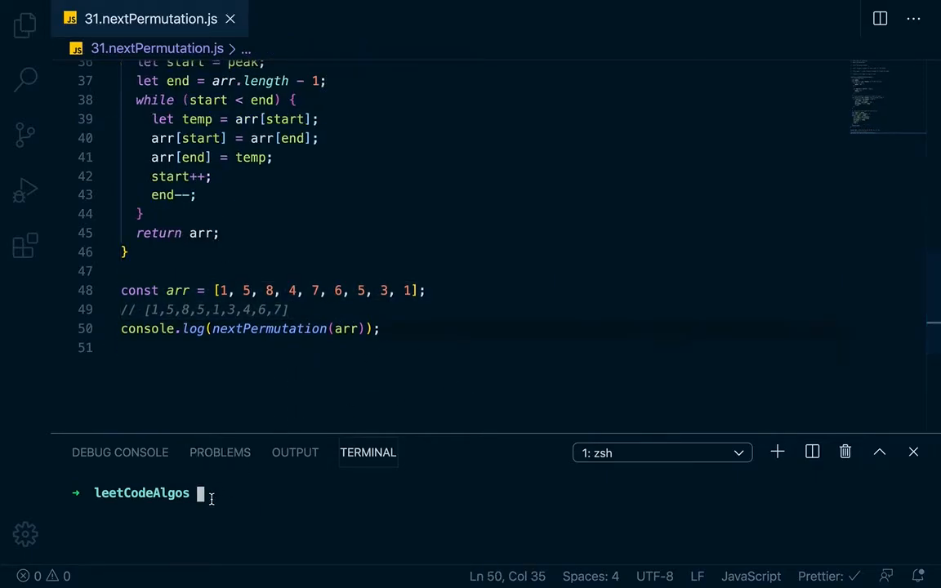
Run 31.nextPermutation.js with node, printing [1,5,8,5,1,3,4,6,7]
text(node)
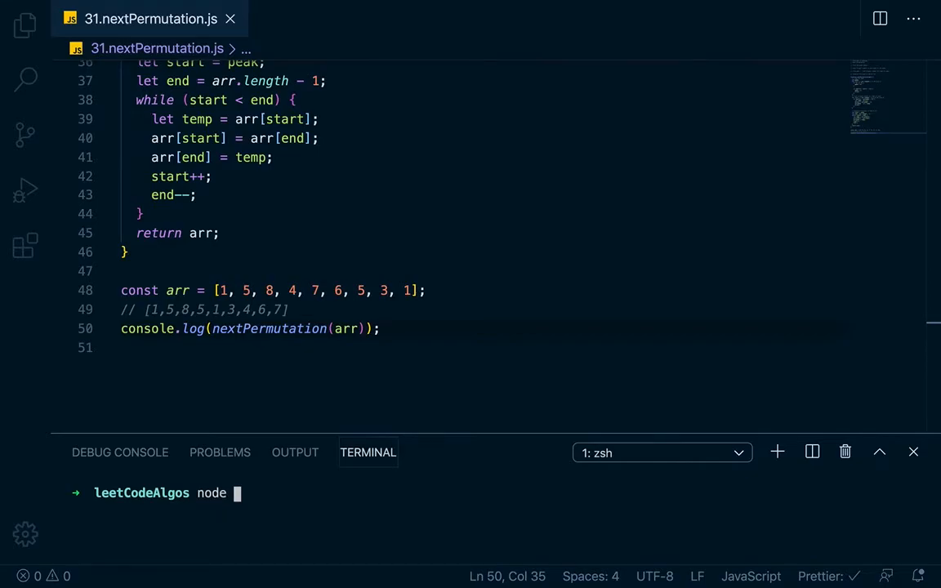
key(Enter)
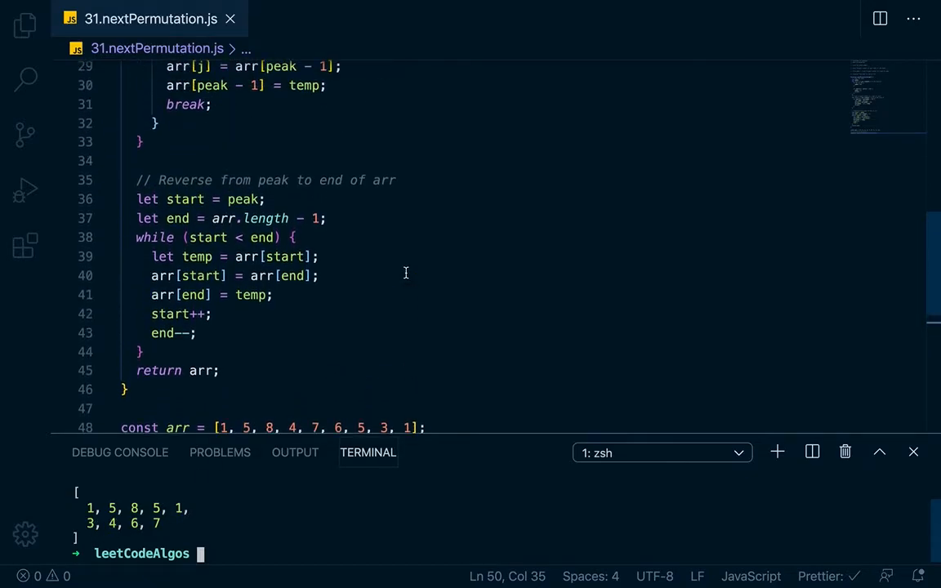
mouse_move(237, 349)
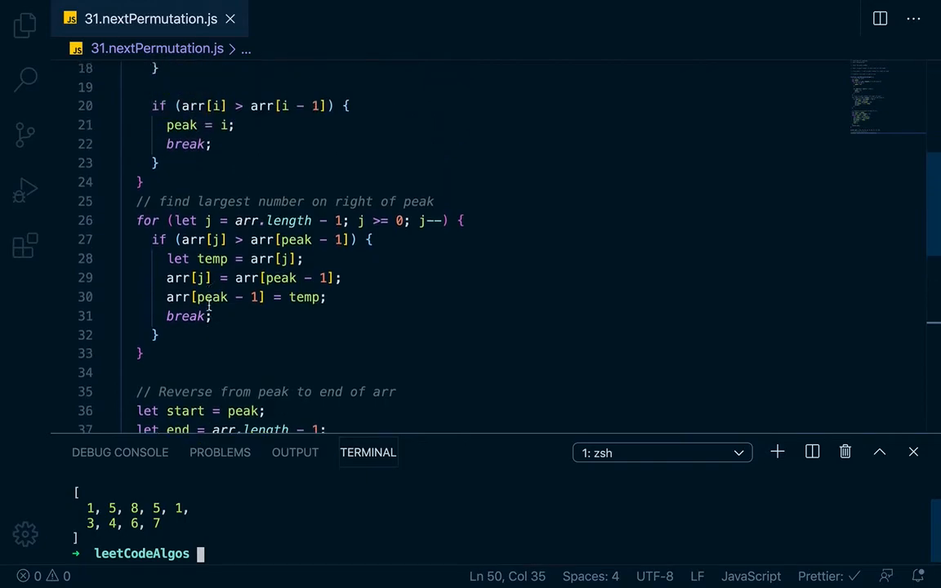
scroll(down, 3)
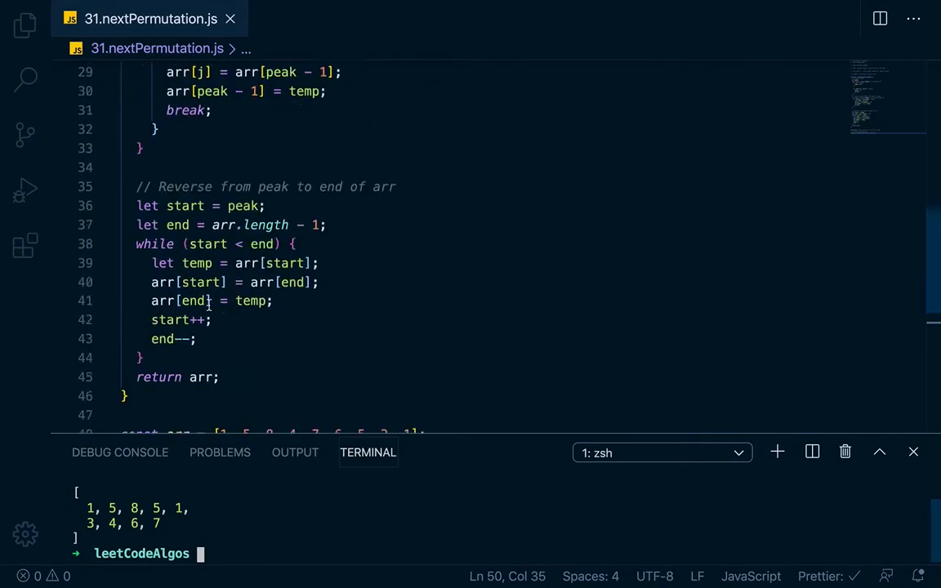
drag(244, 276, 415, 276)
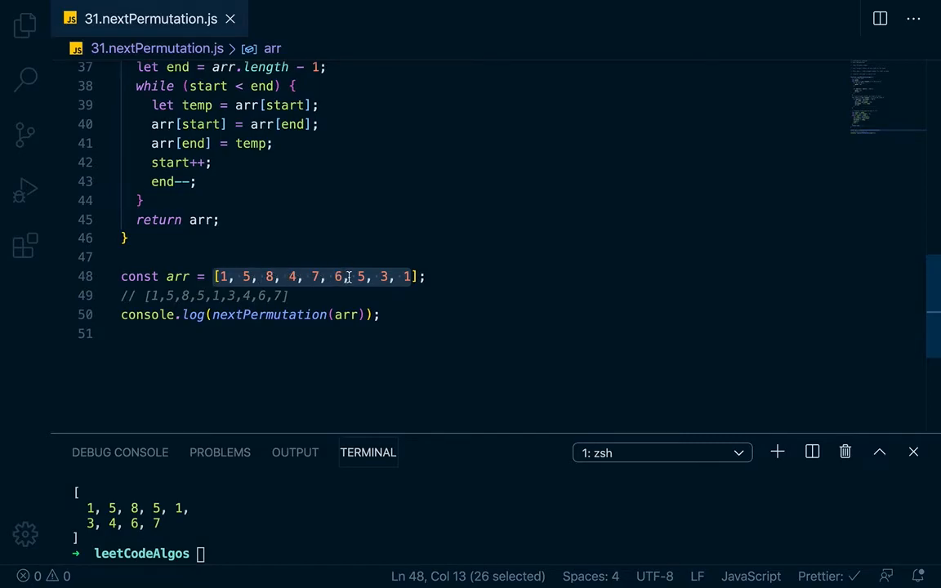
click(299, 295)
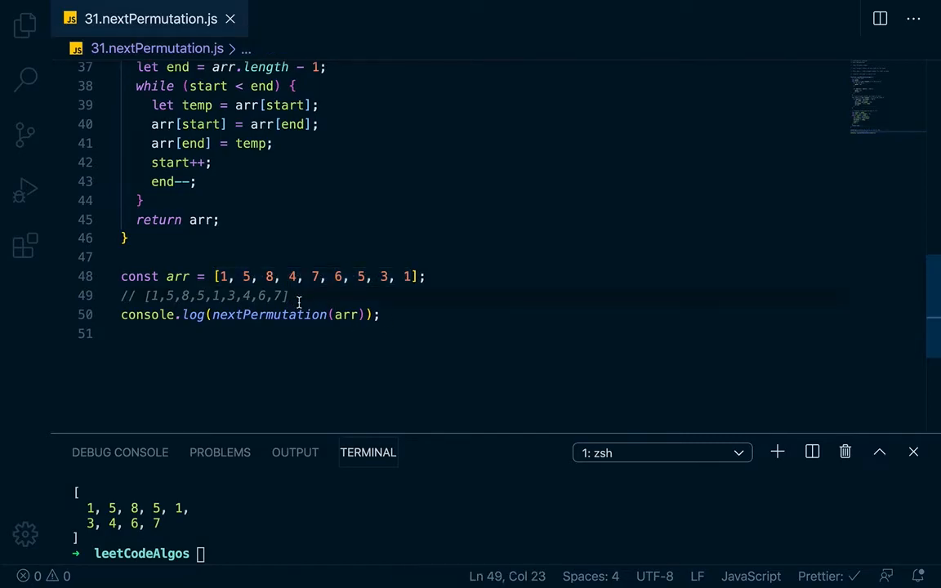
mouse_move(163, 310)
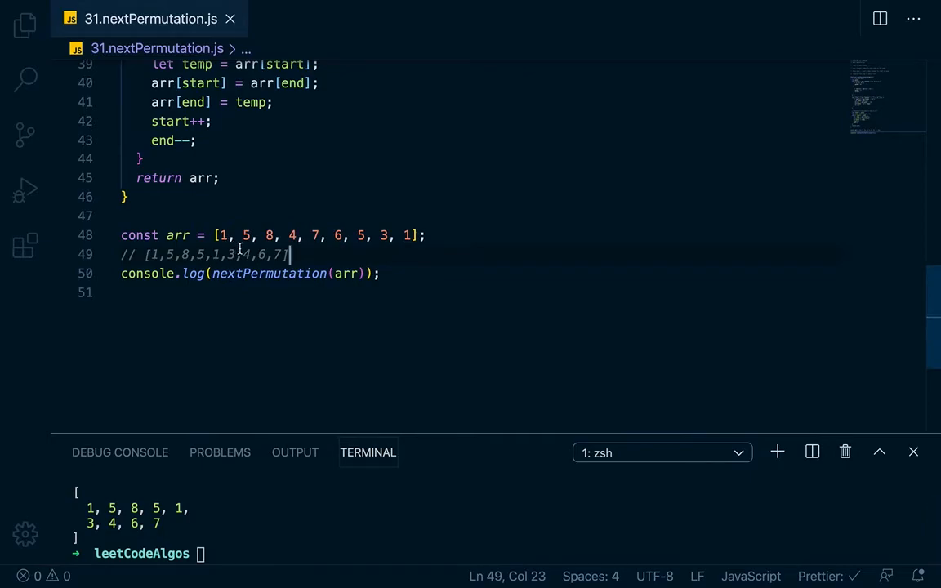
mouse_move(310, 323)
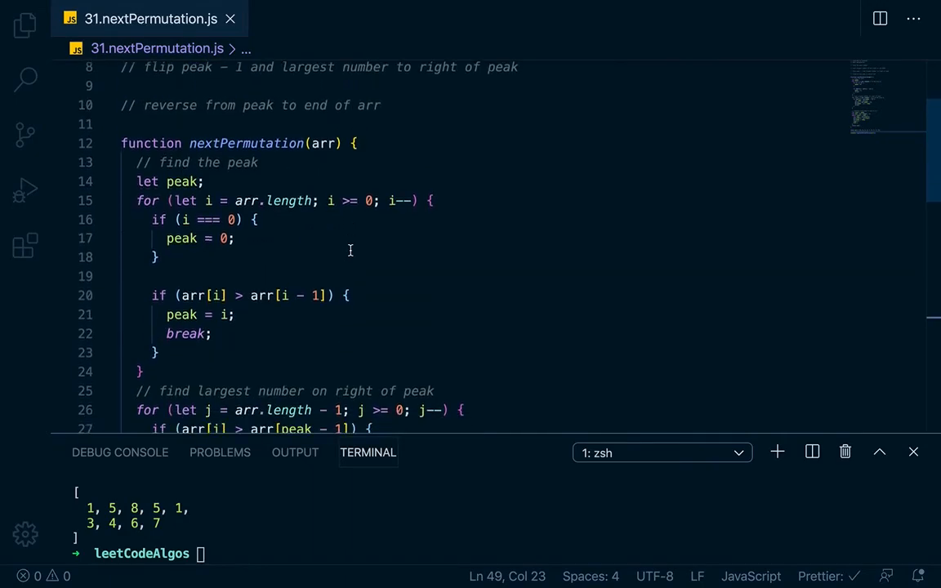
Review the swap loop on lines 26–31 that finds the largest number right of the peak
scroll(down, 3)
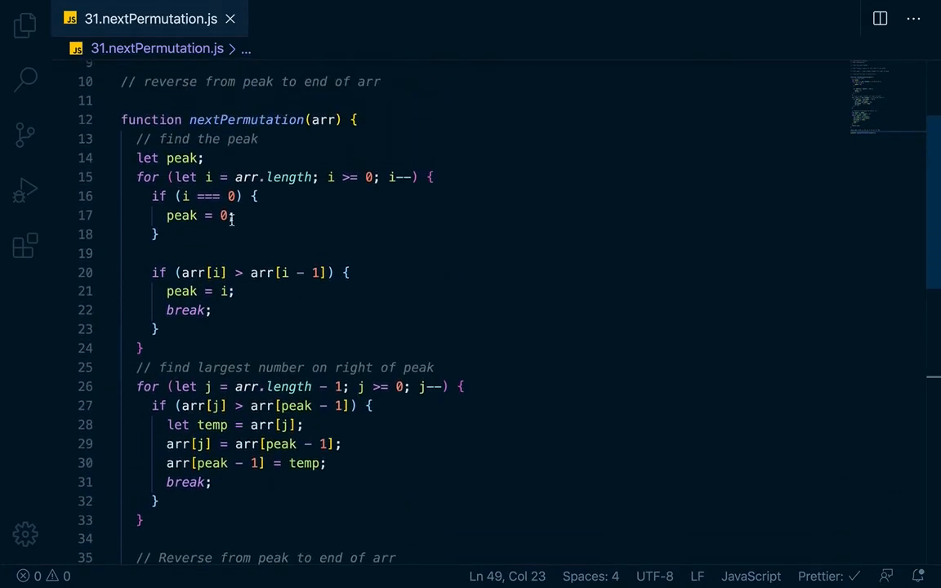
drag(137, 176, 121, 253)
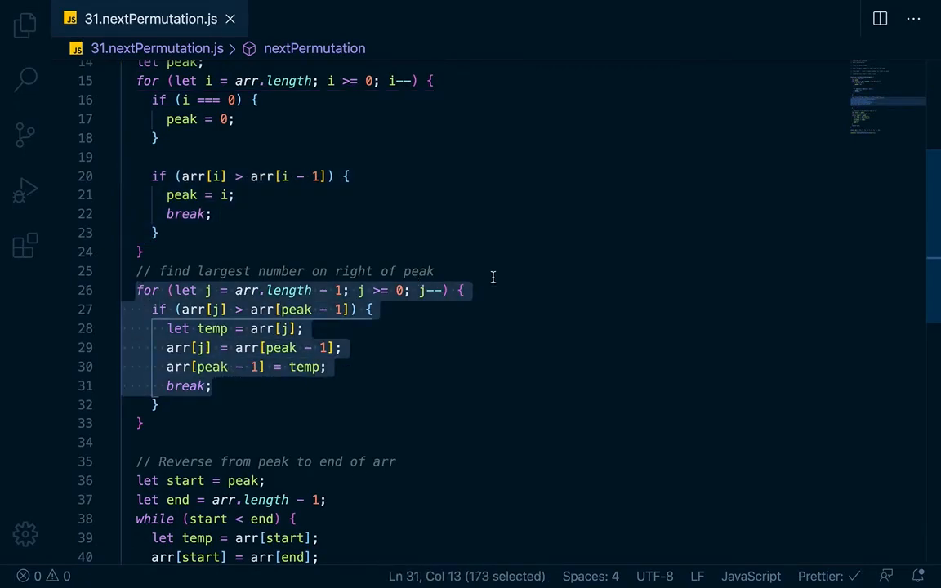
mouse_move(257, 366)
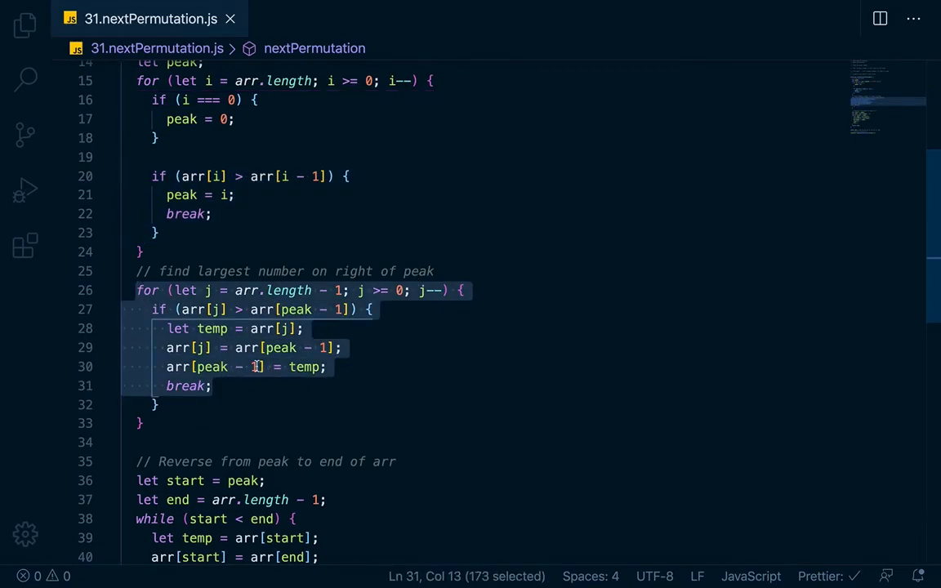
scroll(down, 3)
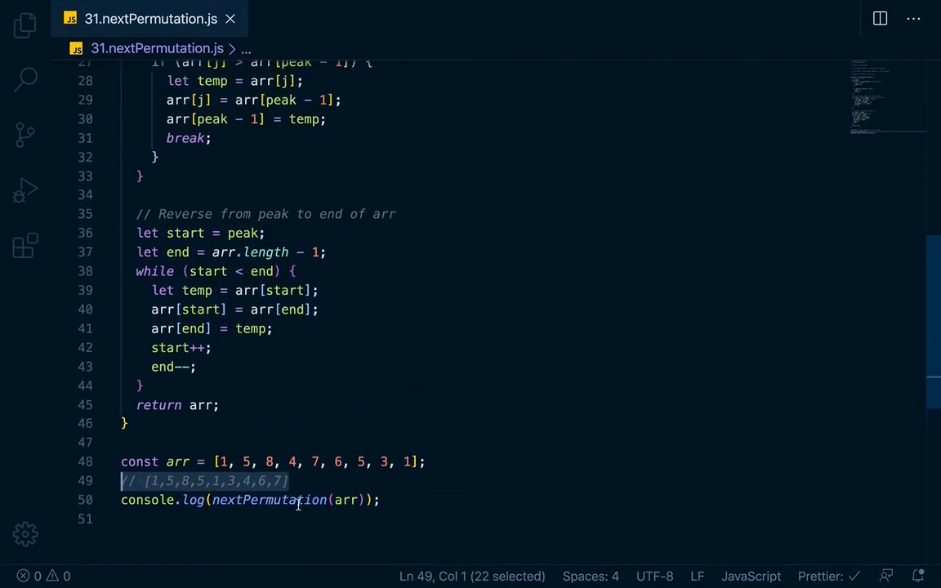
scroll(down, 3)
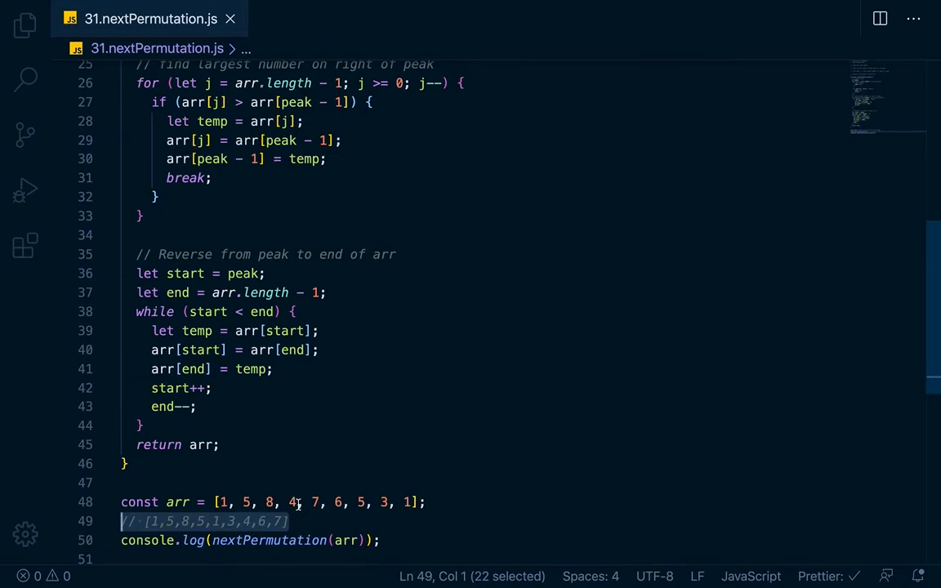
mouse_move(408, 477)
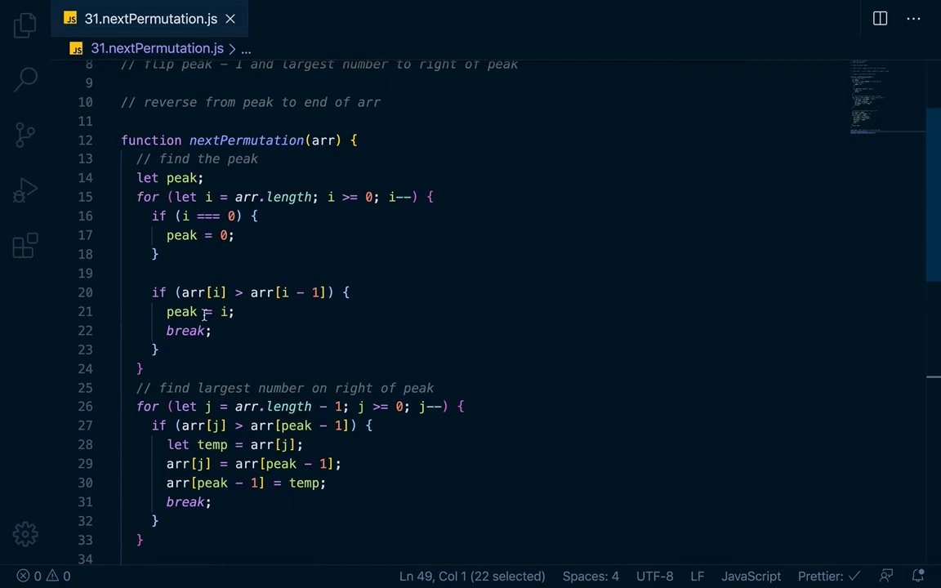
scroll(down, 3)
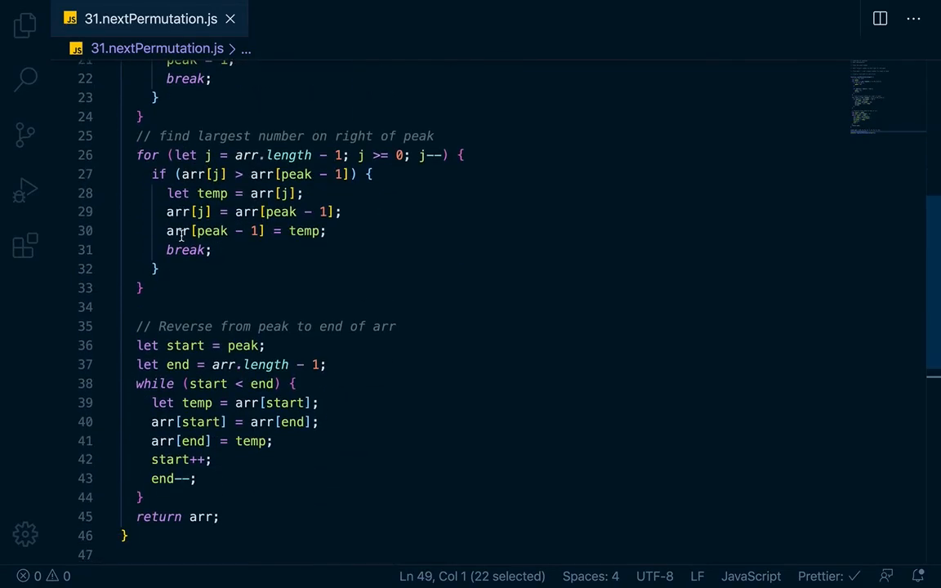
scroll(down, 3)
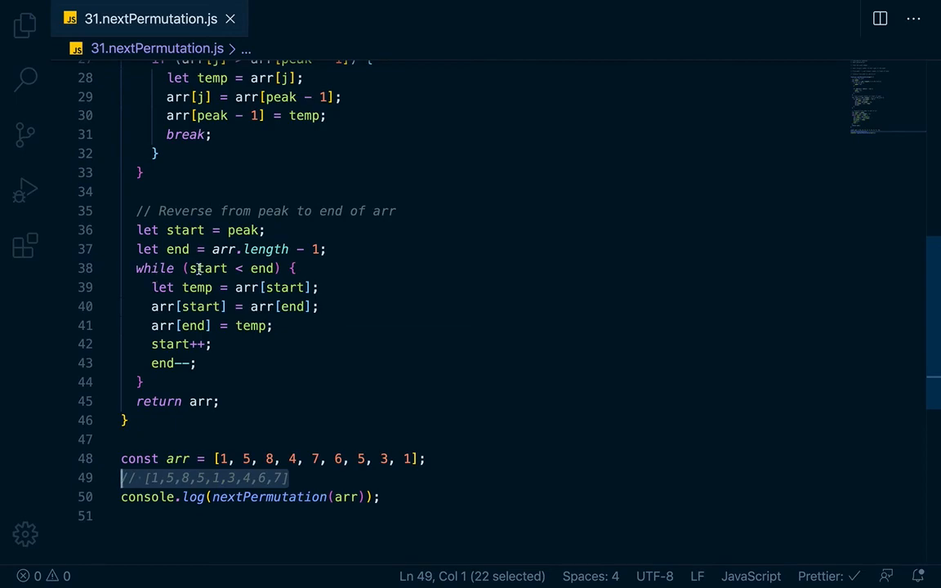
mouse_move(343, 385)
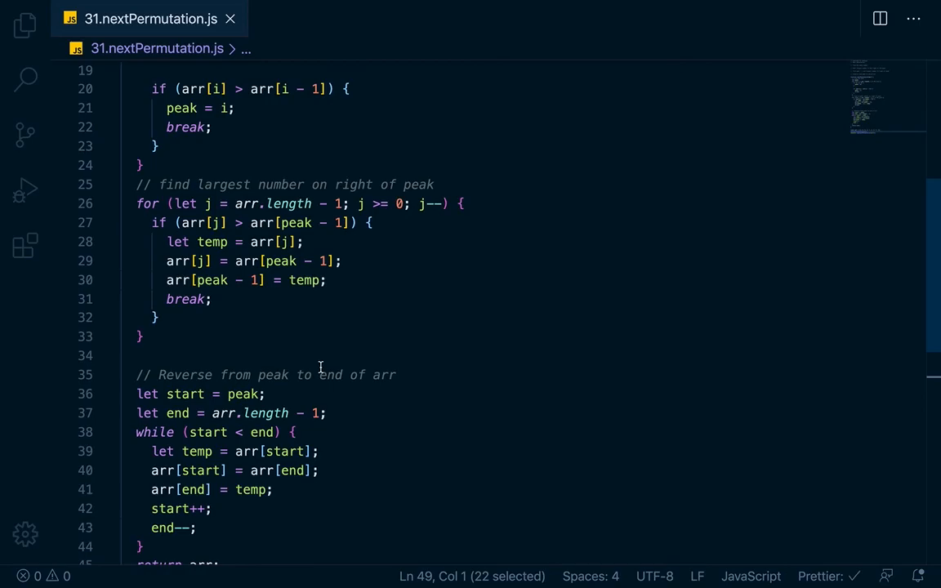
scroll(down, 3)
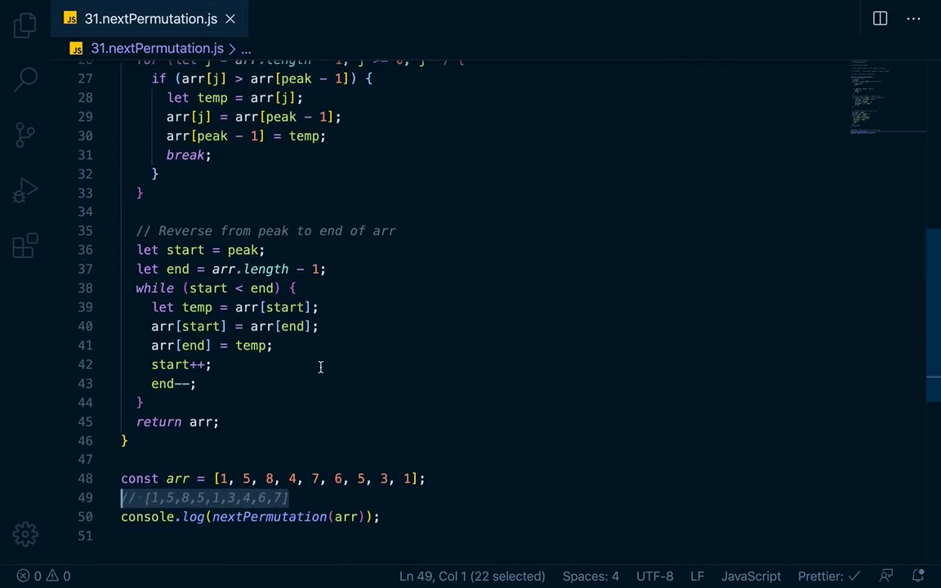
scroll(down, 3)
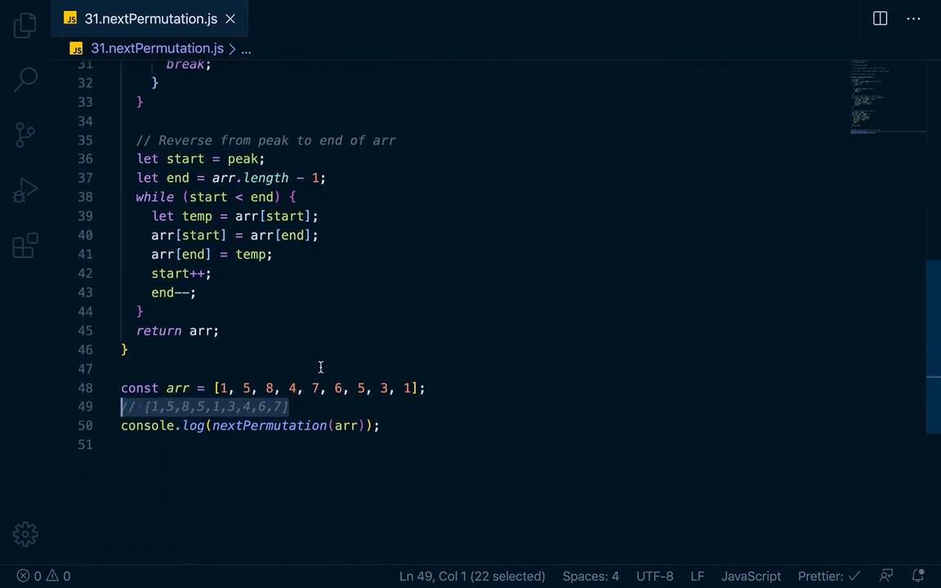